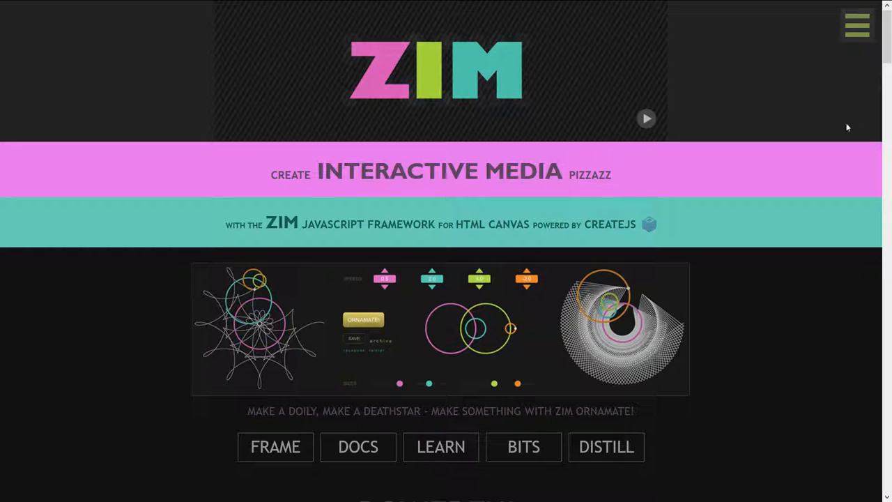
Scroll down the zimjs.com home page toward the BITS gallery link.
scroll("down", 3)
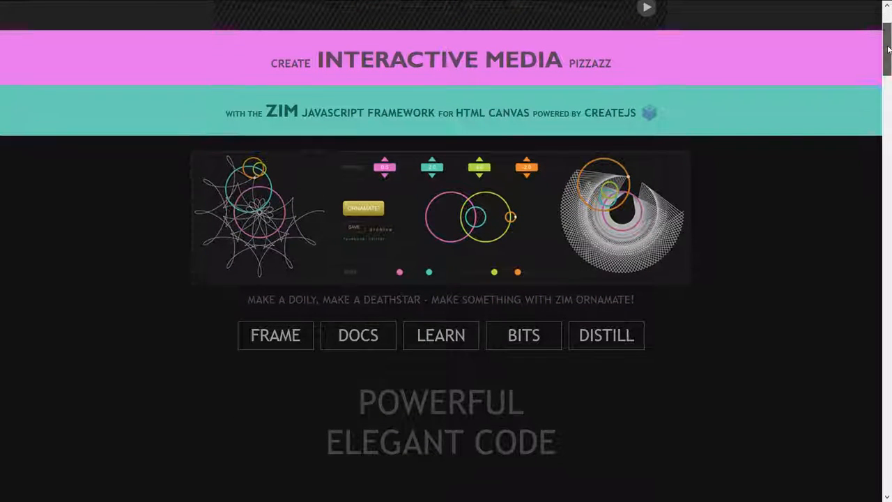
scroll("down", 3)
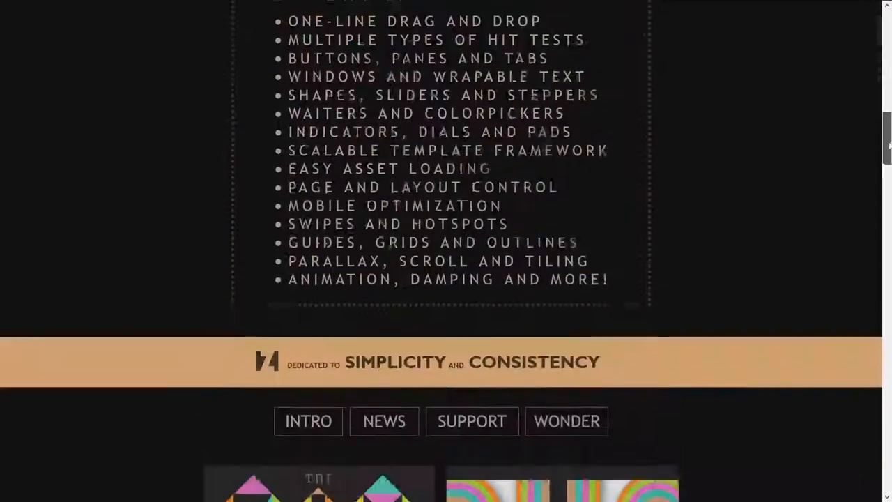
scroll("down", 3)
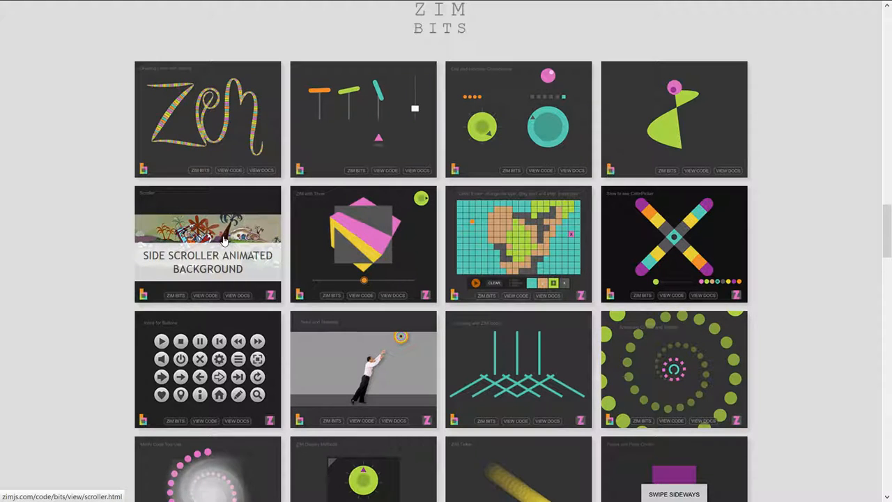
Open the Side Scroller Animated Background demo, try faster and slower speeds, and toggle the MASK.
left_click(208, 230)
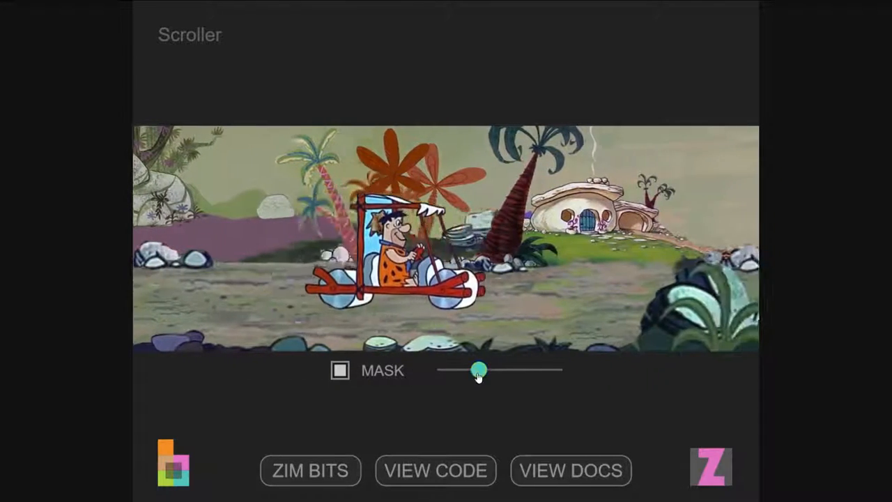
left_click_drag(479, 371, 541, 371)
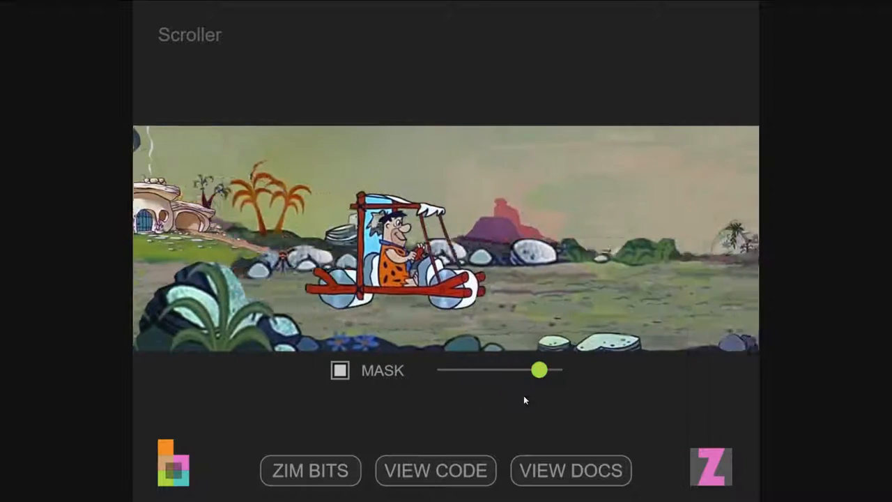
left_click_drag(540, 371, 438, 371)
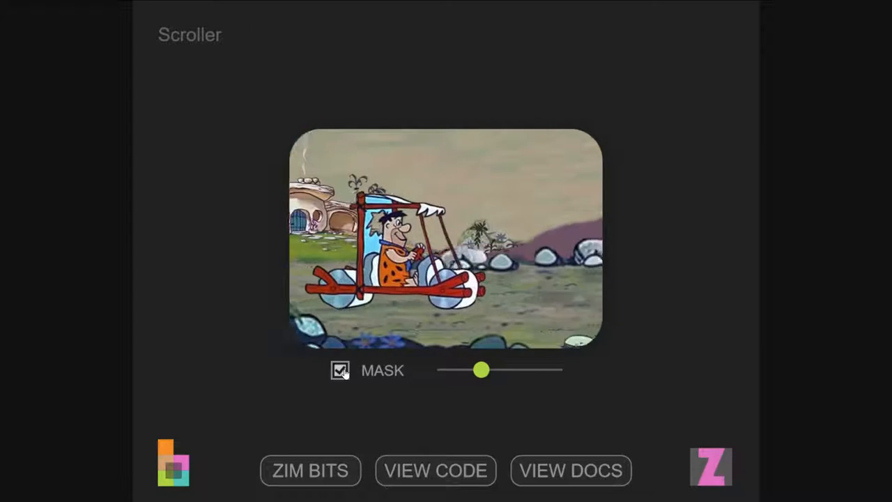
left_click(340, 371)
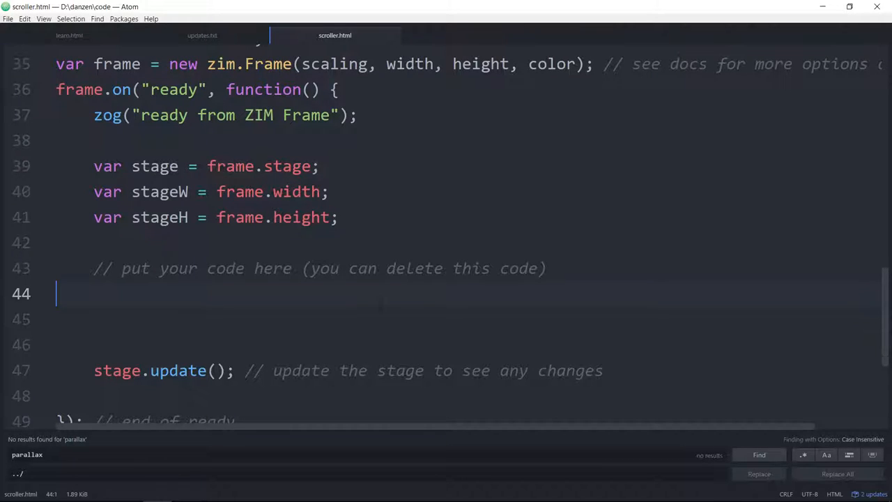
Begin frame.loadAssets(["space.jpg" on line 45 under the 'put your code here' comment.
scroll("down", 3)
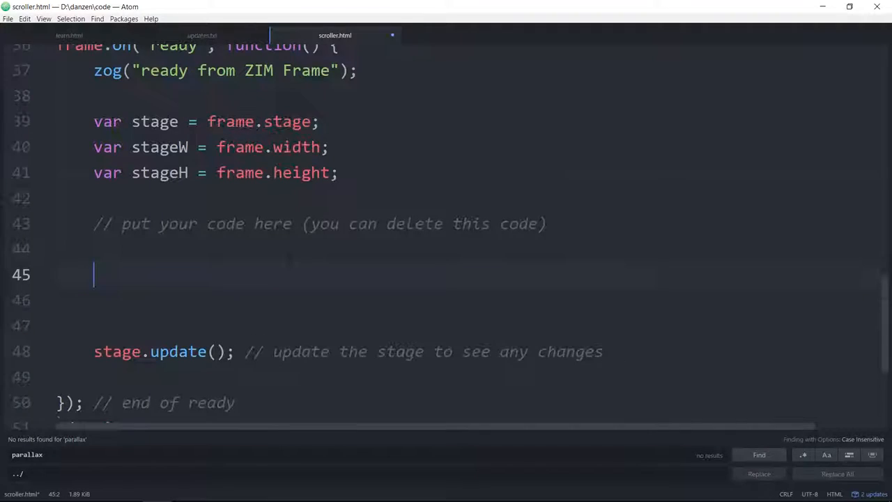
type("f")
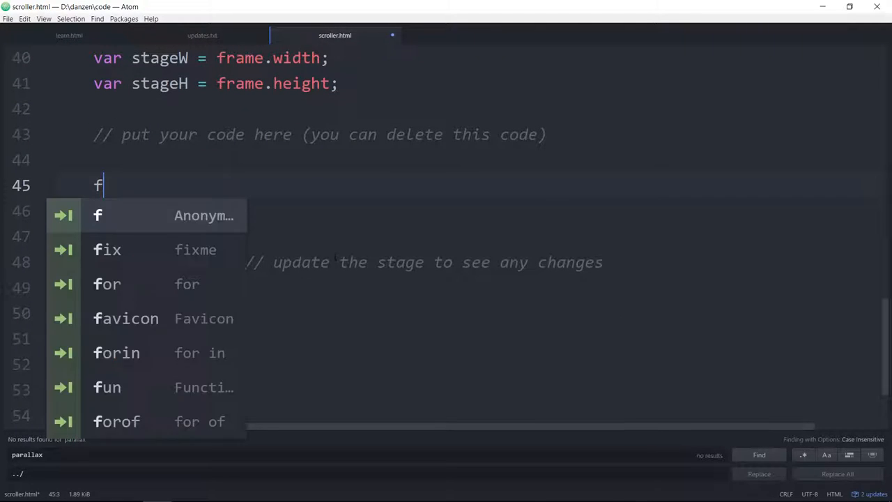
type("rame.ass")
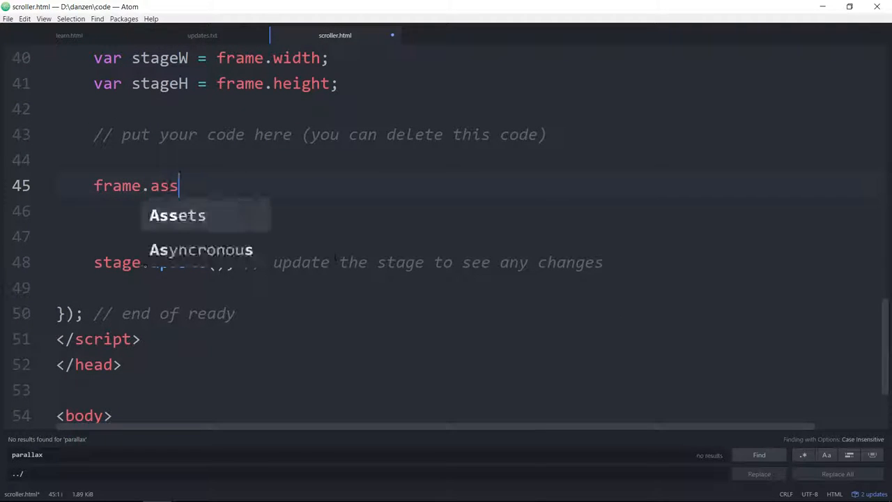
type("loadAs")
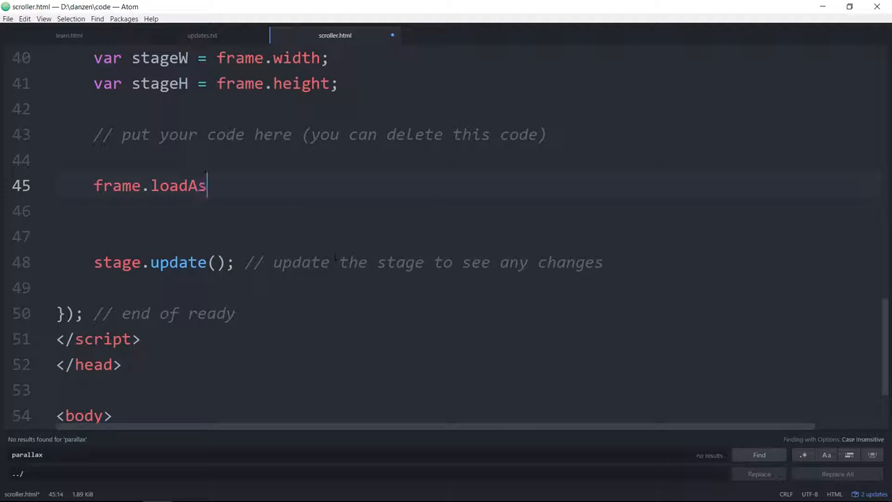
type("sets()")
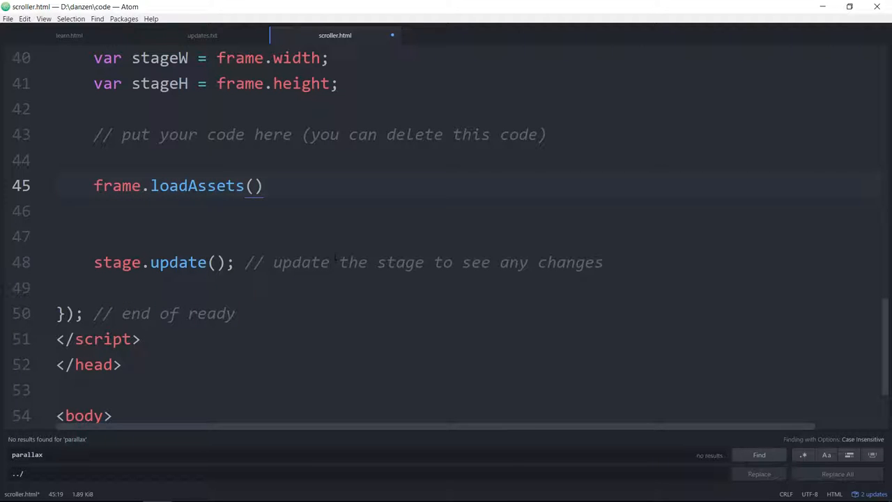
type("[]")
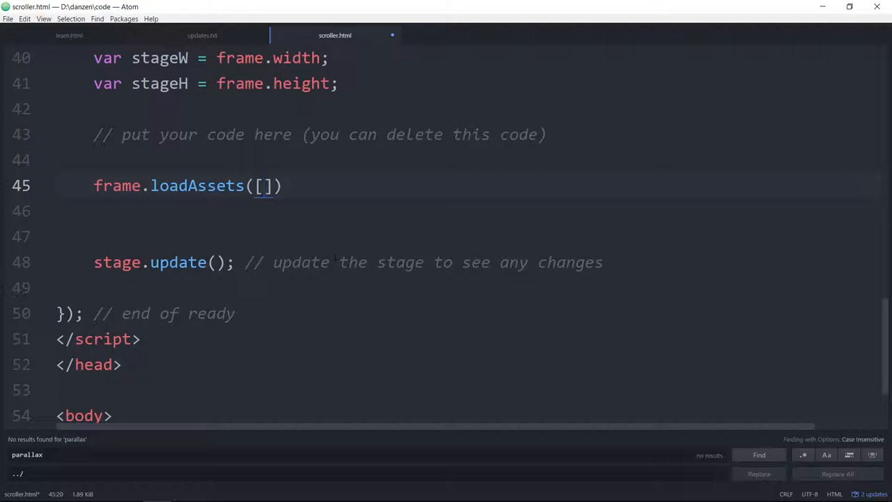
type("\"\"")
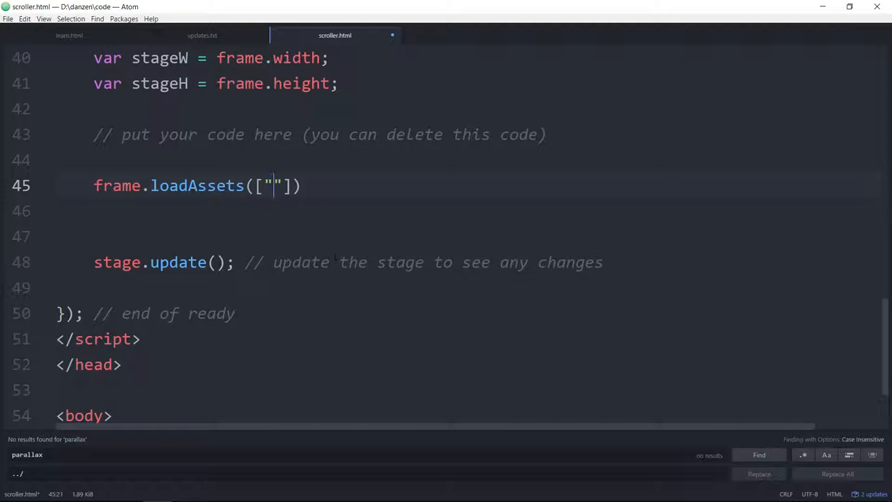
type("space.")
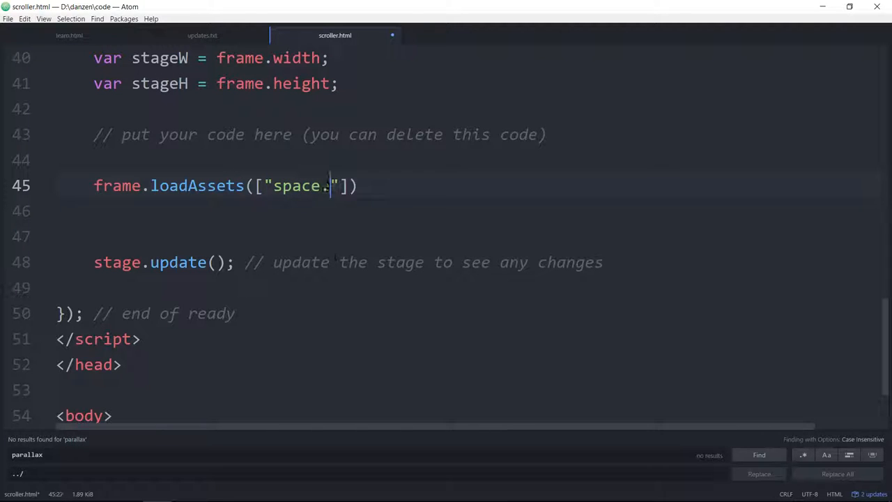
type("jpg")
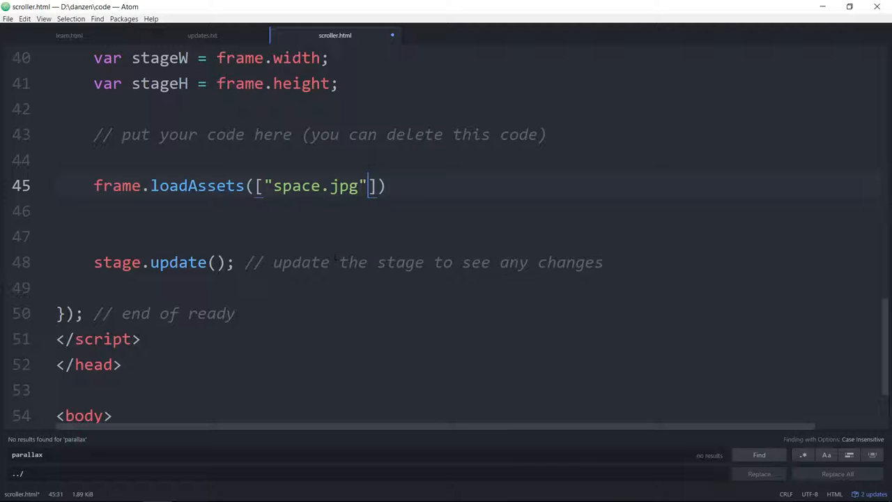
Finish the call with "rocket.png"] and the "content/" folder path.
type(", \"rocket.p")
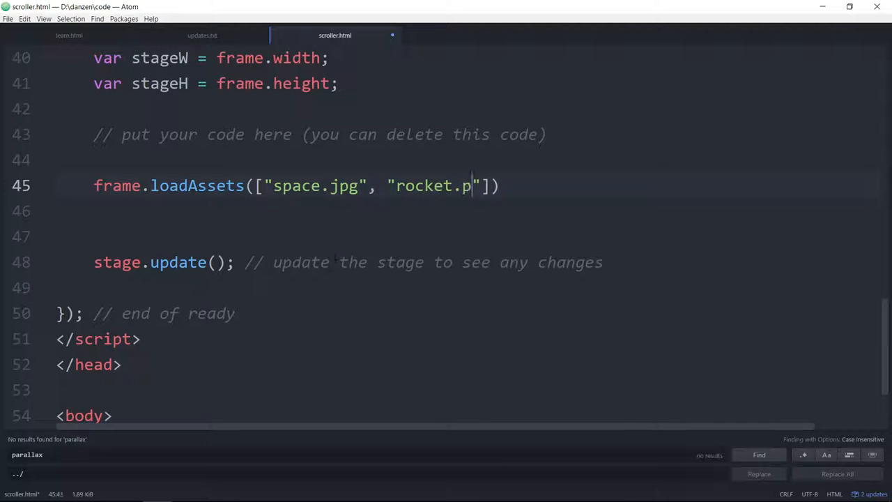
type("ng")
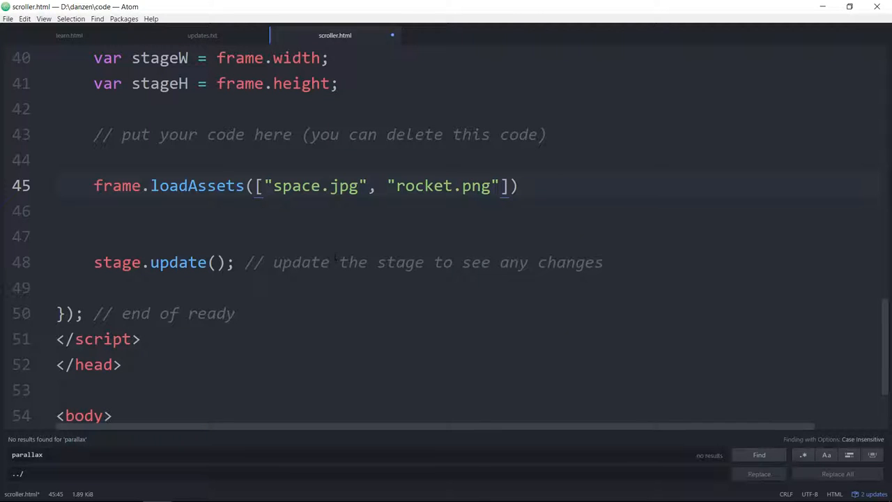
type(", \"\"")
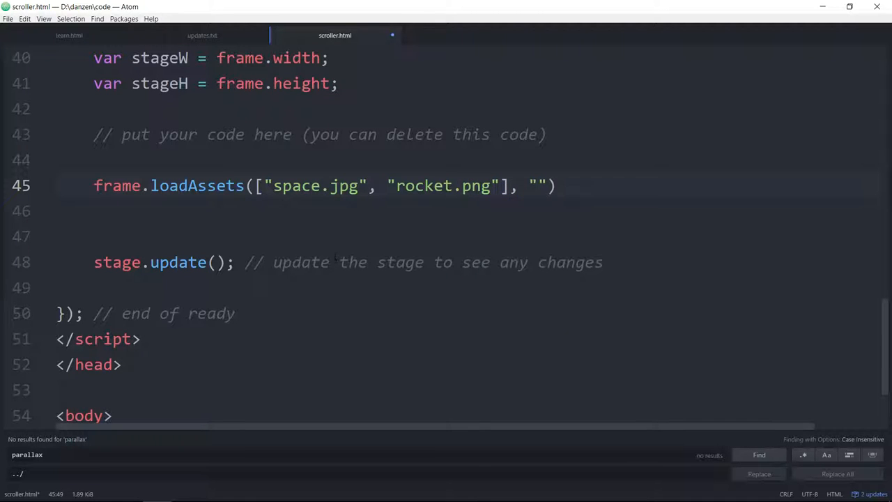
type("content")
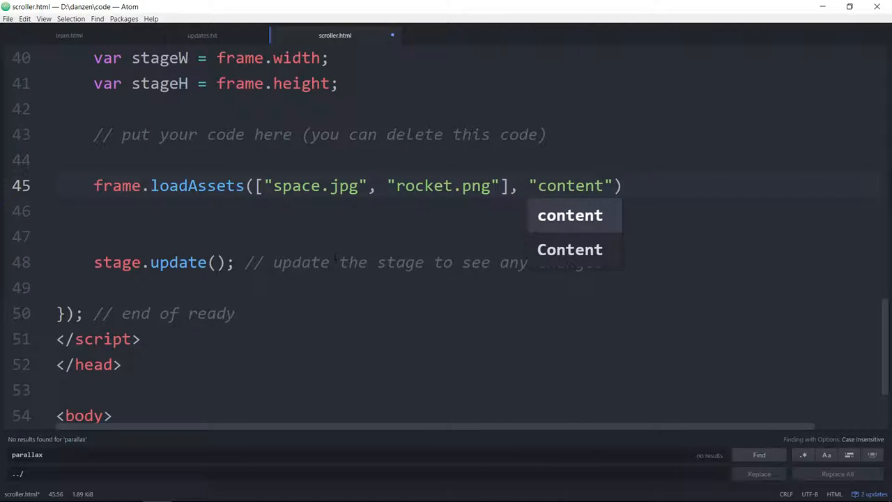
type("/")
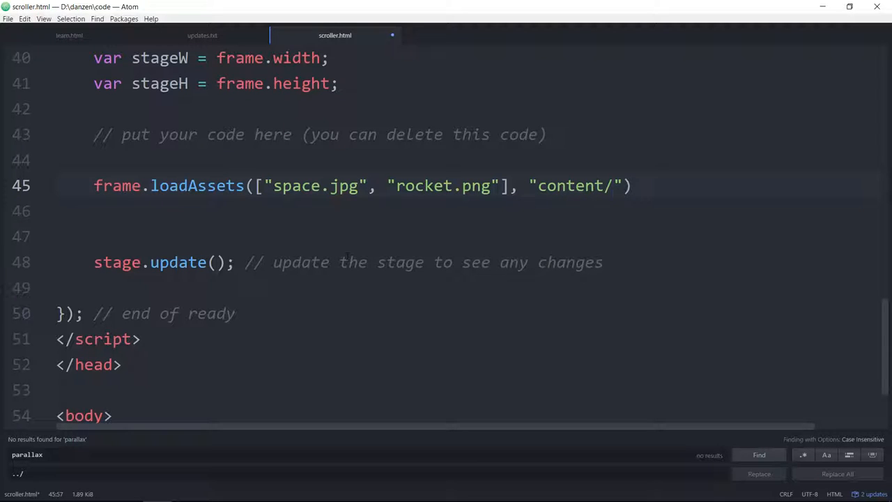
left_click(538, 185)
type(";")
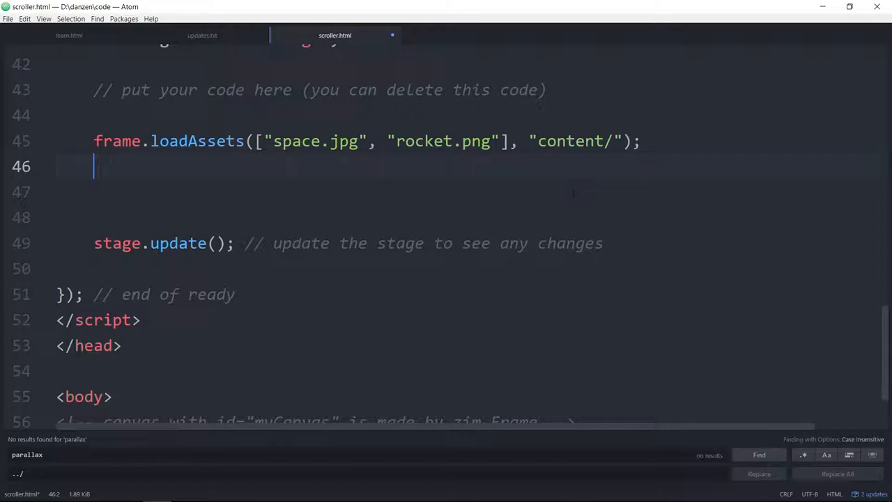
Add frame.on("complete", function(){ }) with blank lines inside the handler.
type("frame.")
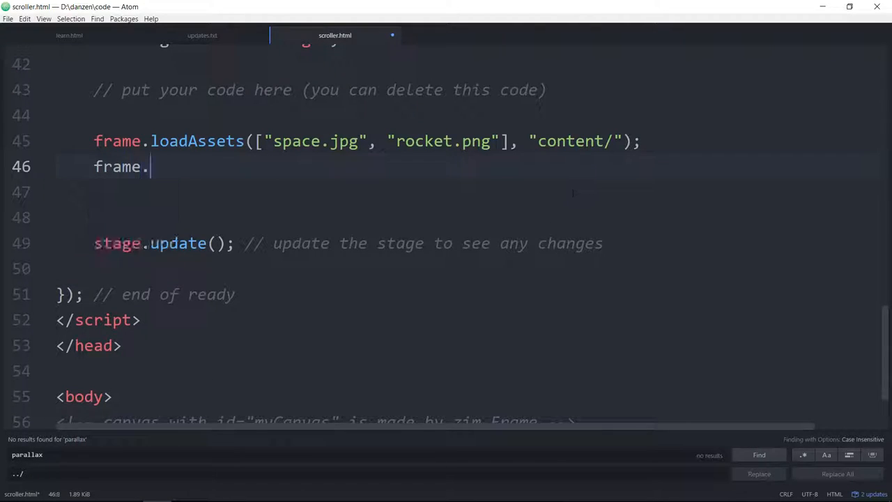
type("on(\"com\"")
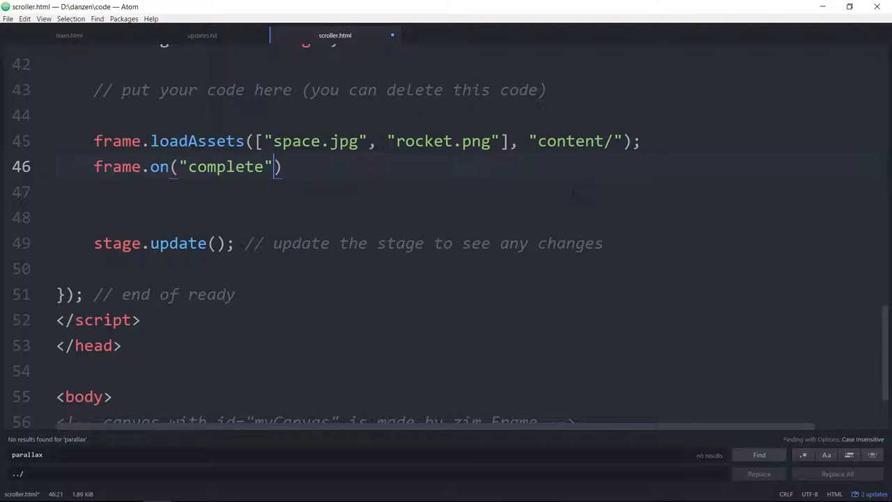
type(", function(")
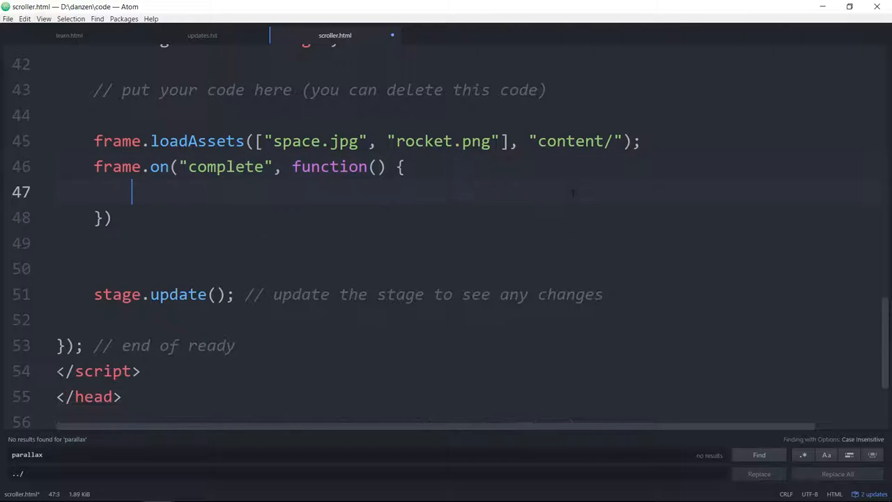
key("enter")
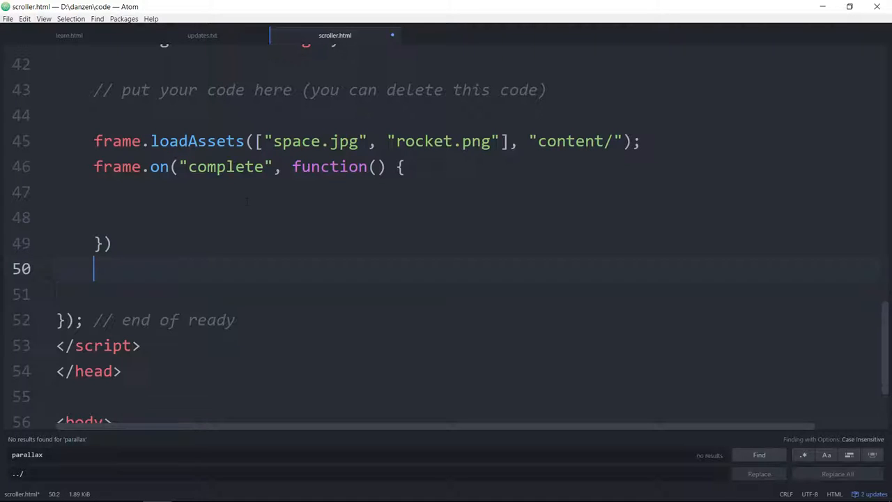
Put stage.update(); inside the handler and close it with an end-of-assets comment.
type("stage.update(); // update the stage to see any changes")
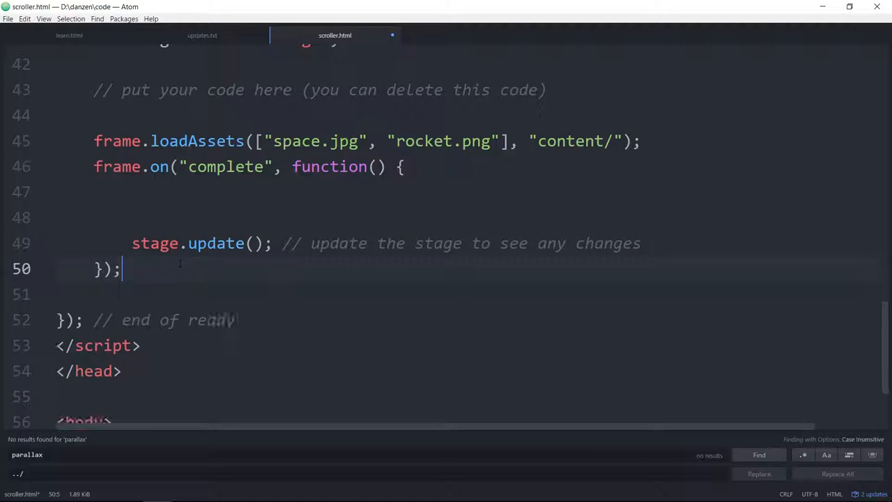
type("// end")
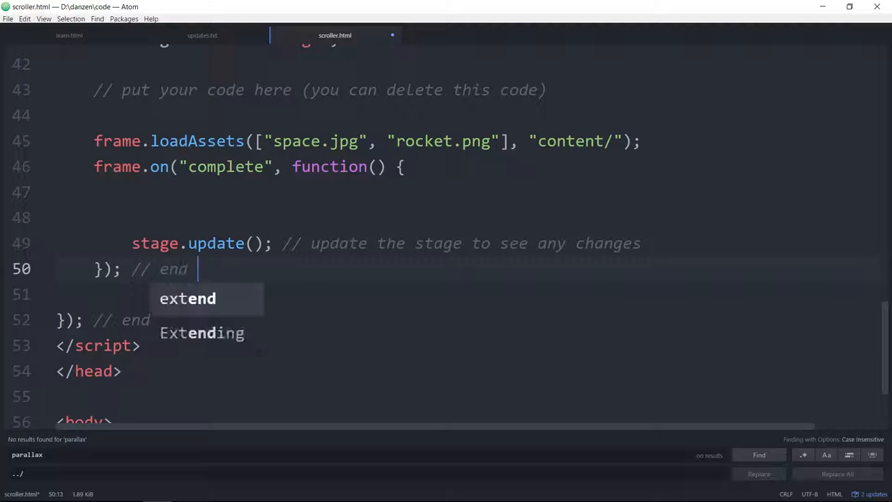
type("of loa")
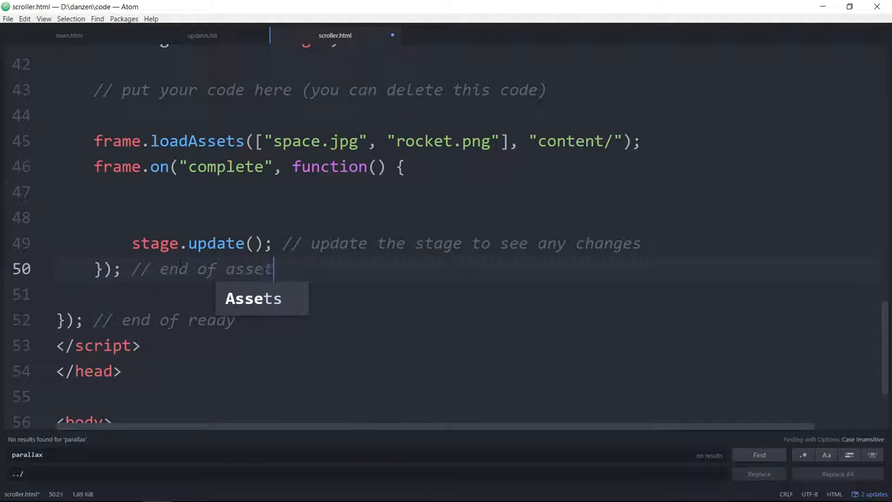
type("s")
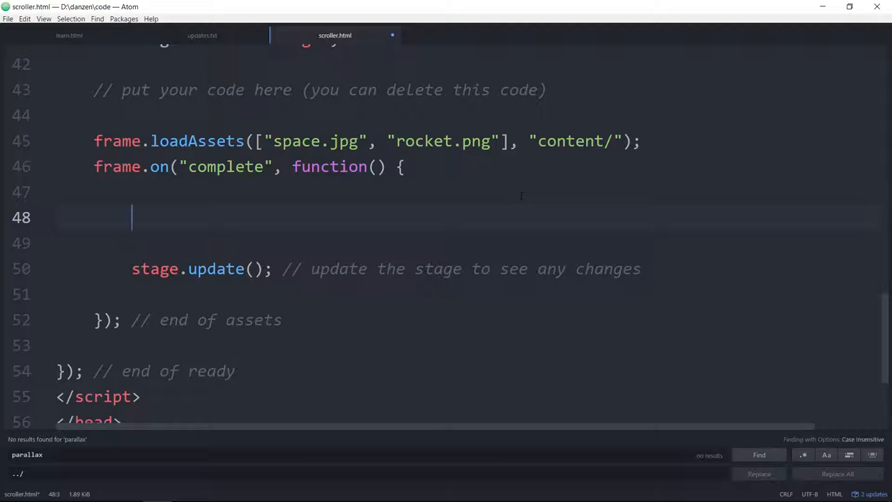
Write var space = frame.asset("space.jpg"). inside the complete handler.
type("var")
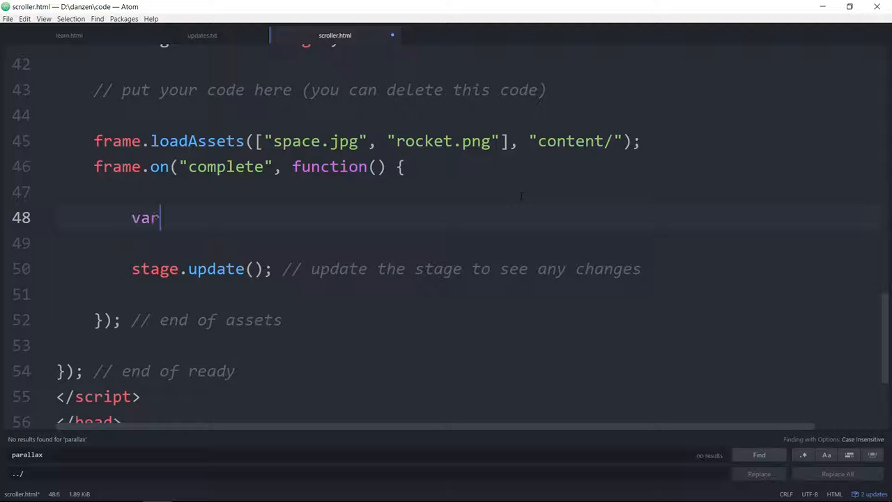
type("space")
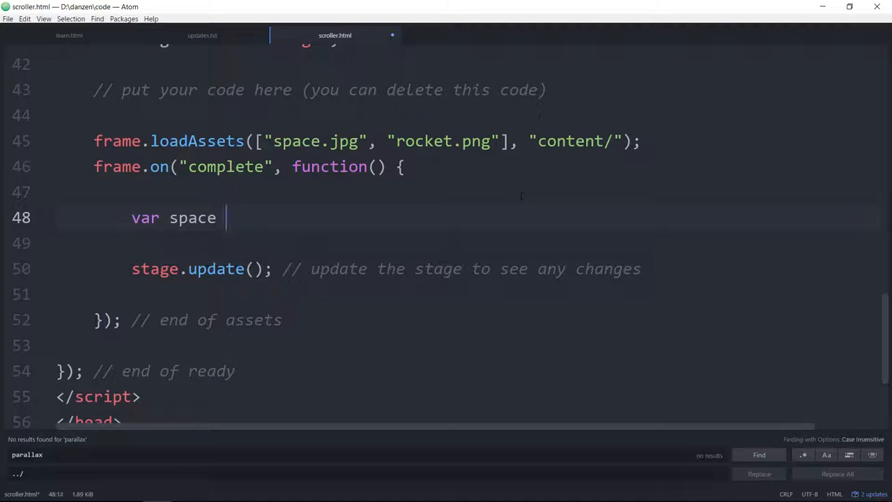
type("=")
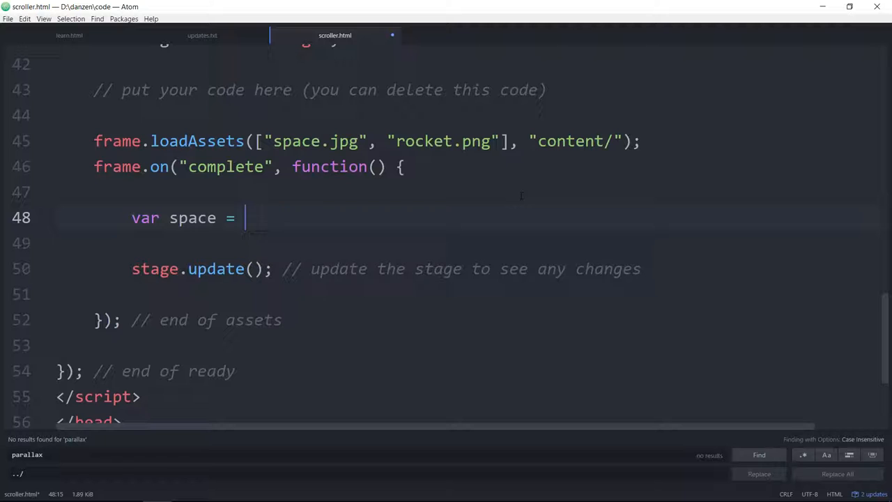
type("frame")
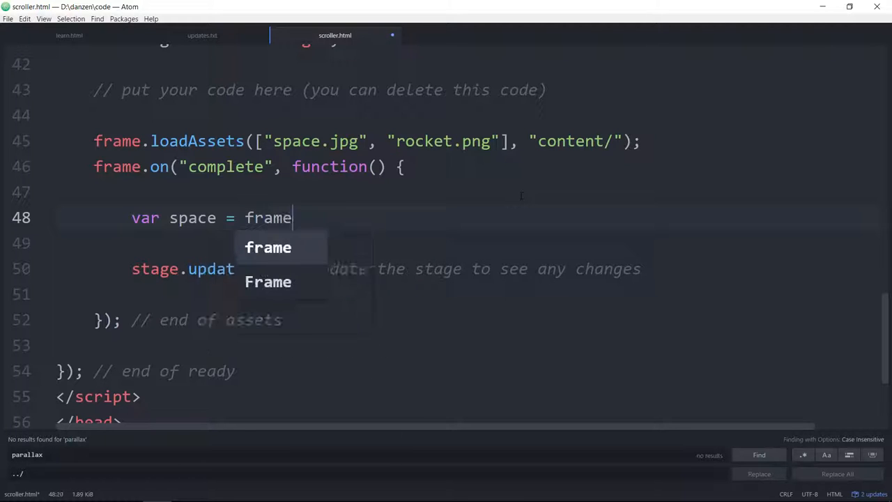
type(".as")
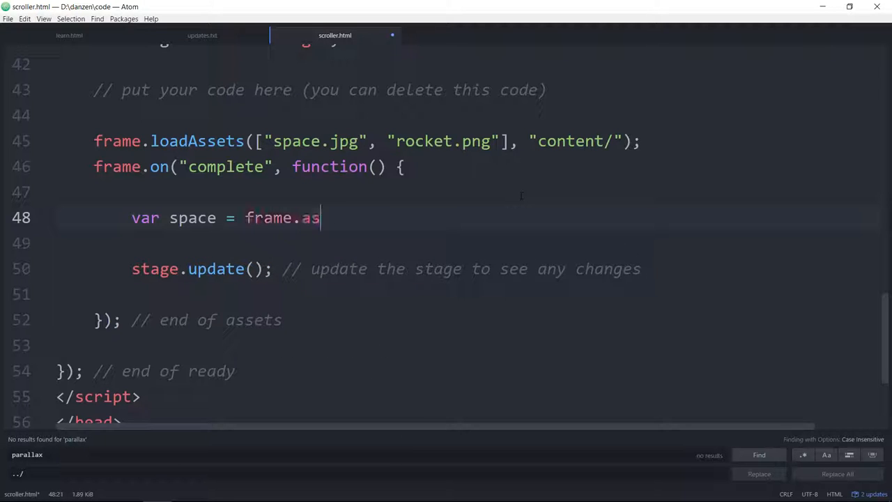
type("set(\"\")")
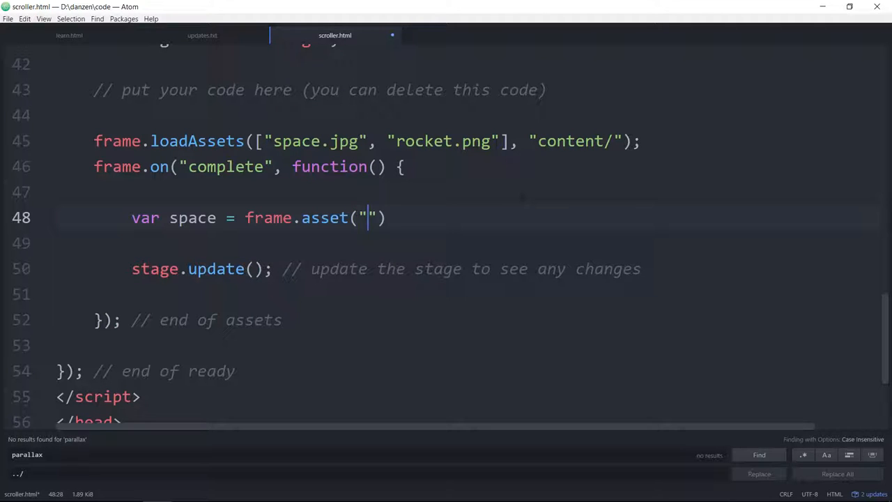
type("space.")
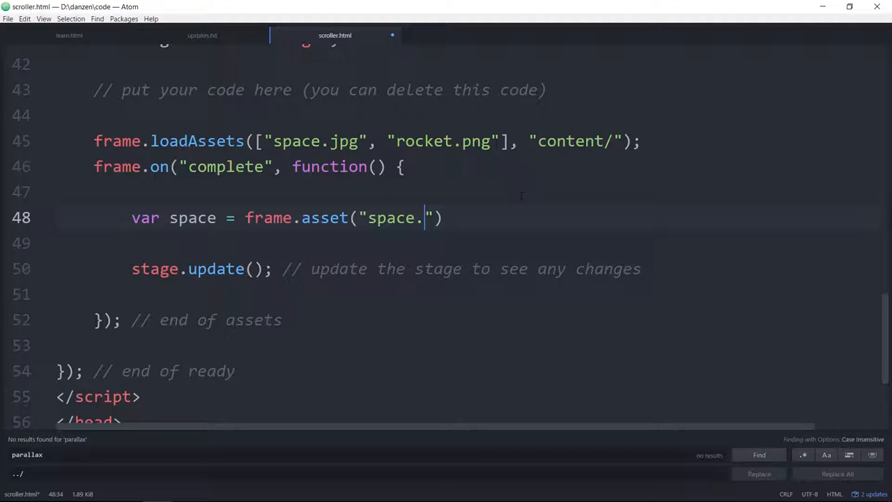
type("jpg")
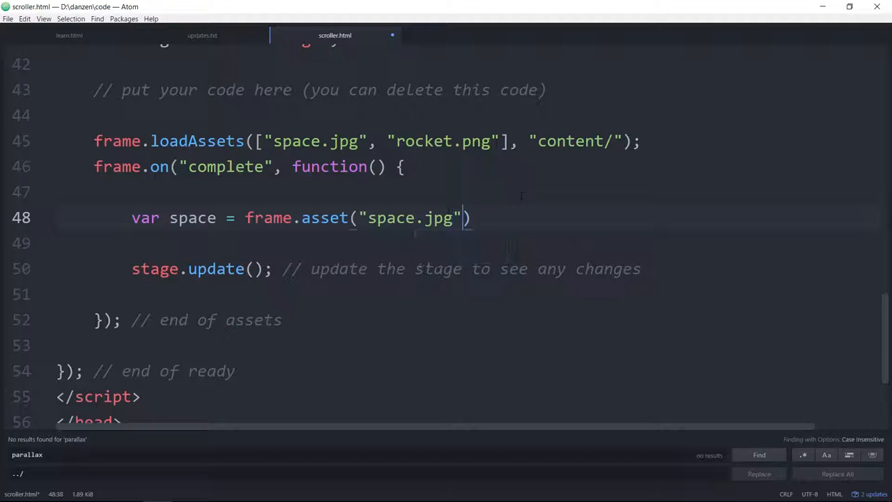
type(".")
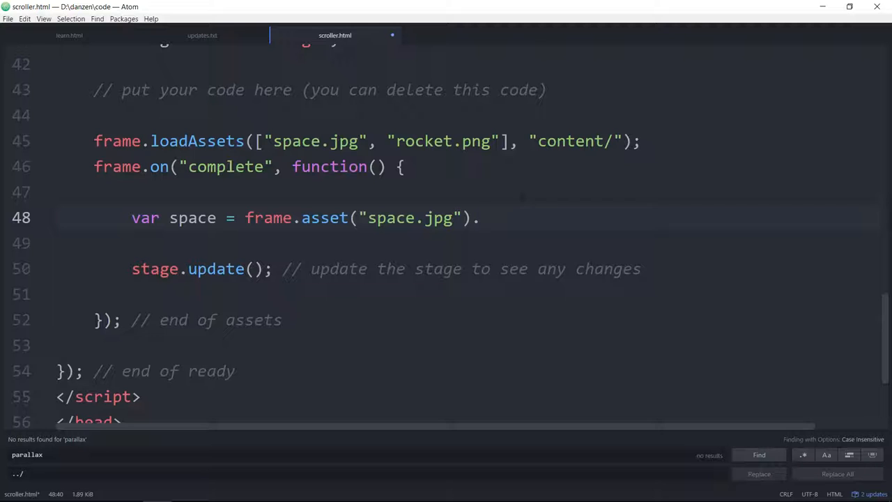
Chain .addTo(stage) onto the space asset line, then start another chained call.
scroll("up", 3)
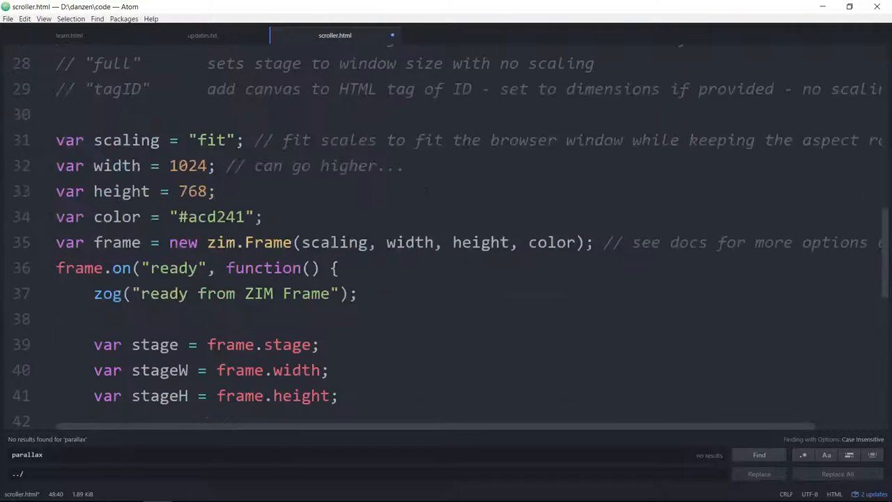
scroll("up", 3)
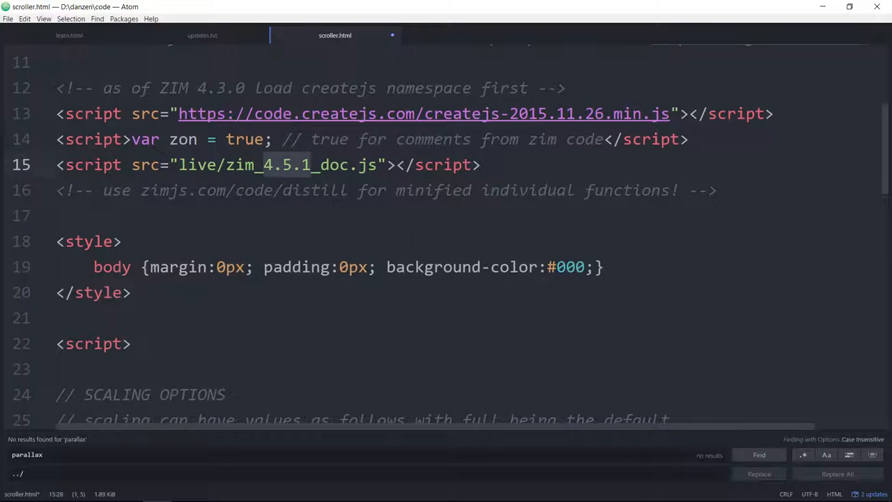
scroll("down", 3)
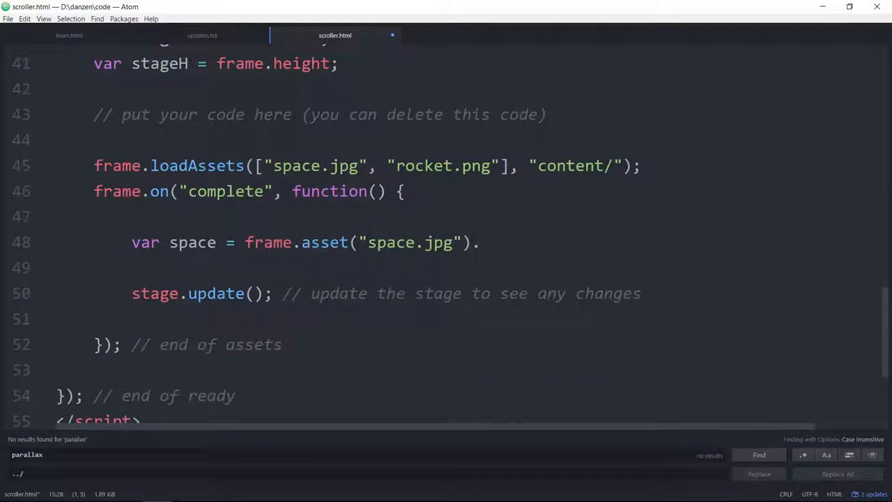
type("aedd")
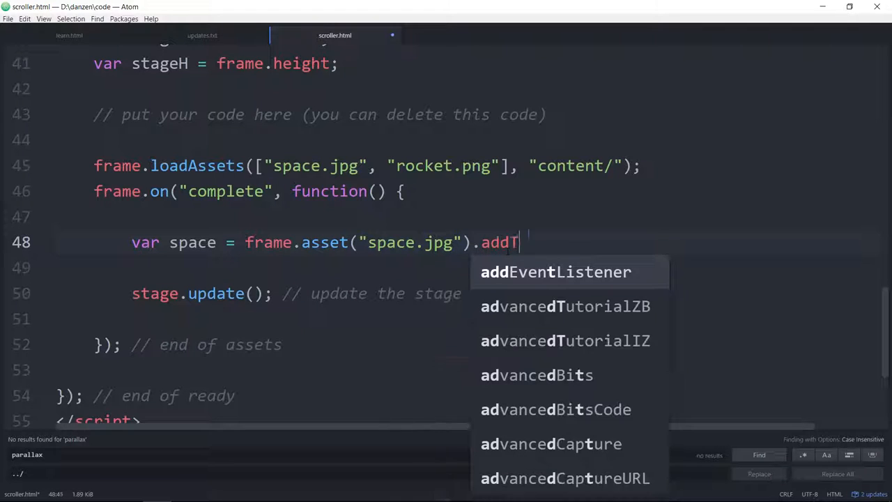
type("o()")
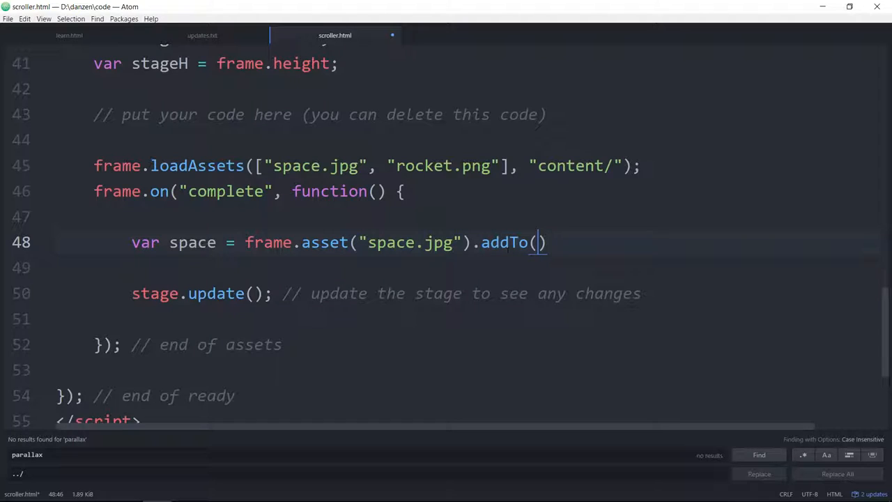
type("stage")
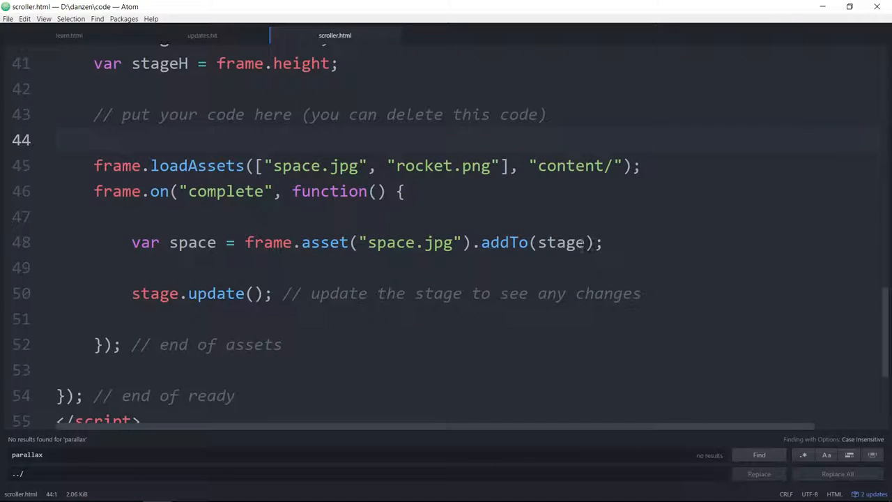
type(".")
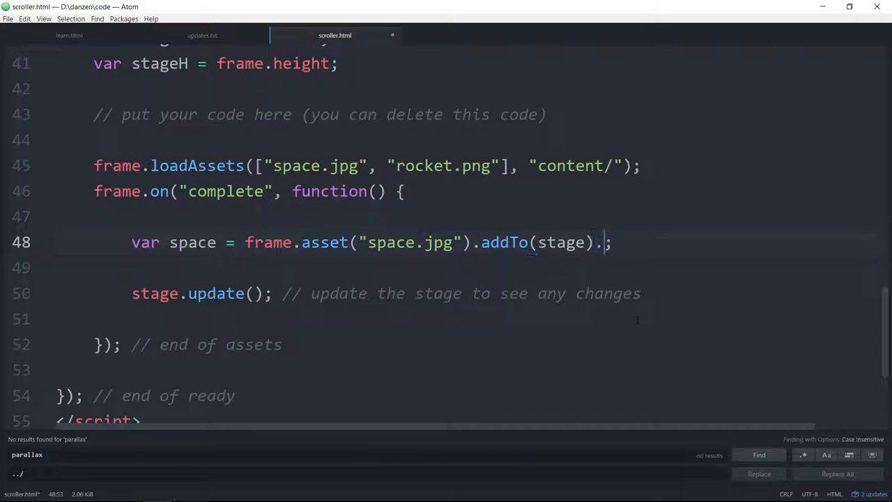
Append .scale(1.2) to enlarge the space background.
type("scale")
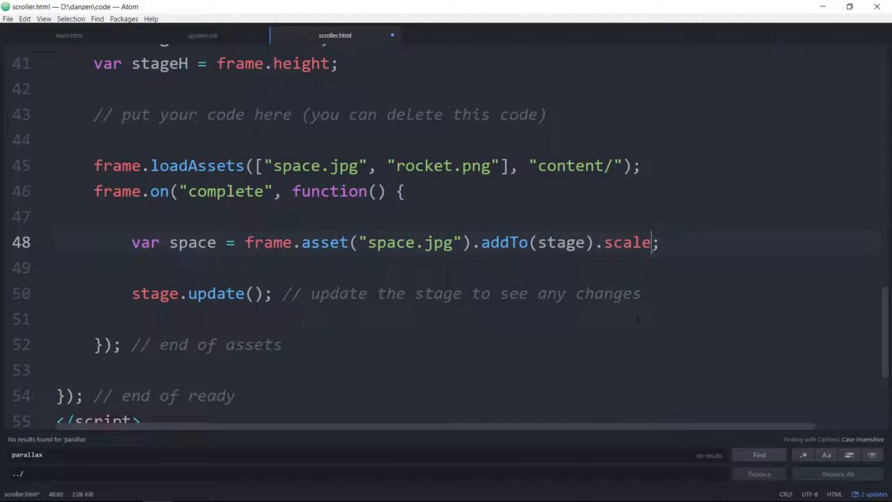
type("(1.")
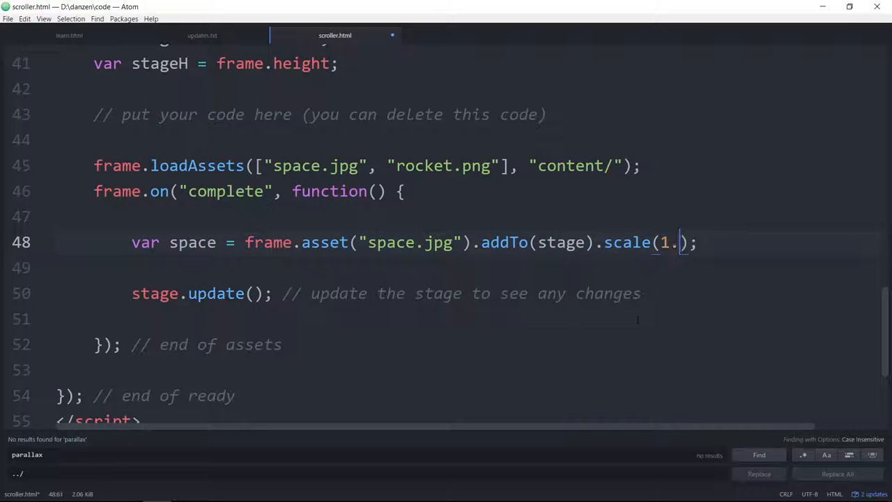
type("2")
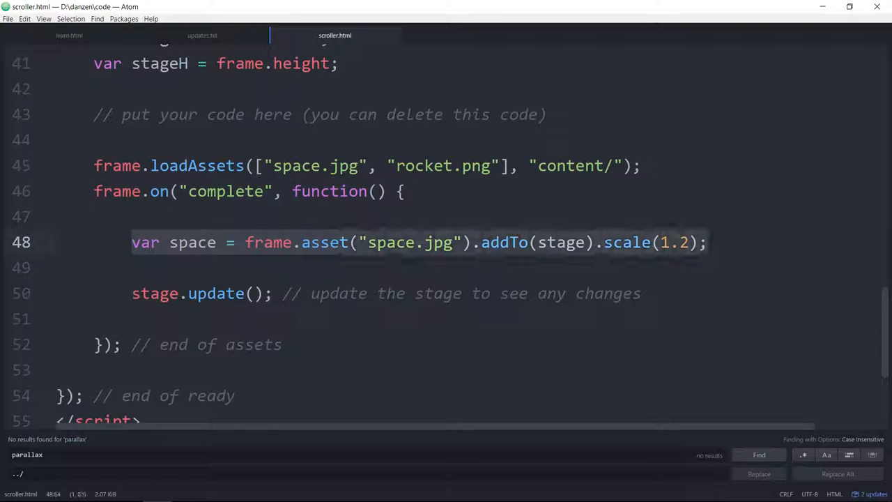
Duplicate the space line as var rocket = frame.asset("rocket.png").centerReg(stage).scale(.7); and preview it.
key("enter")
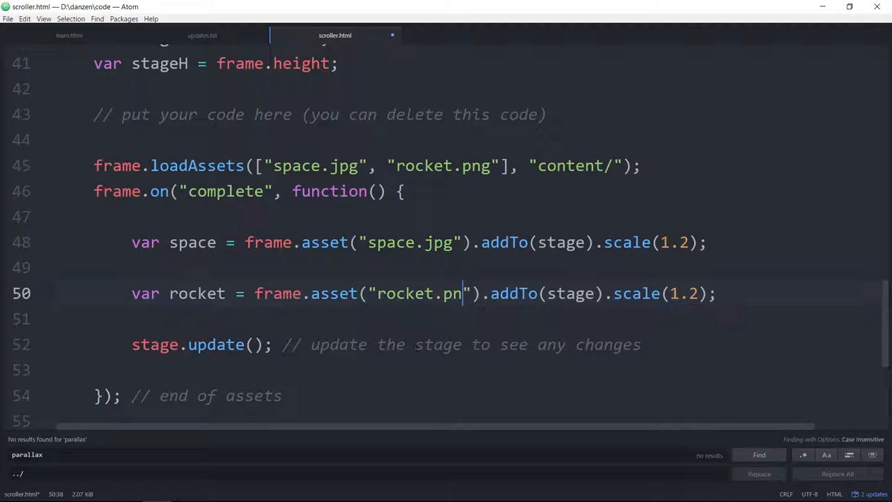
type("g")
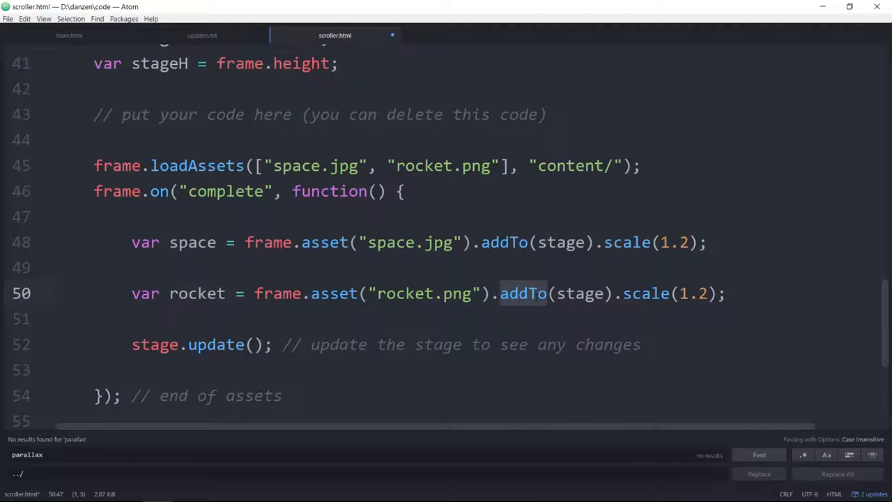
type("centerReg")
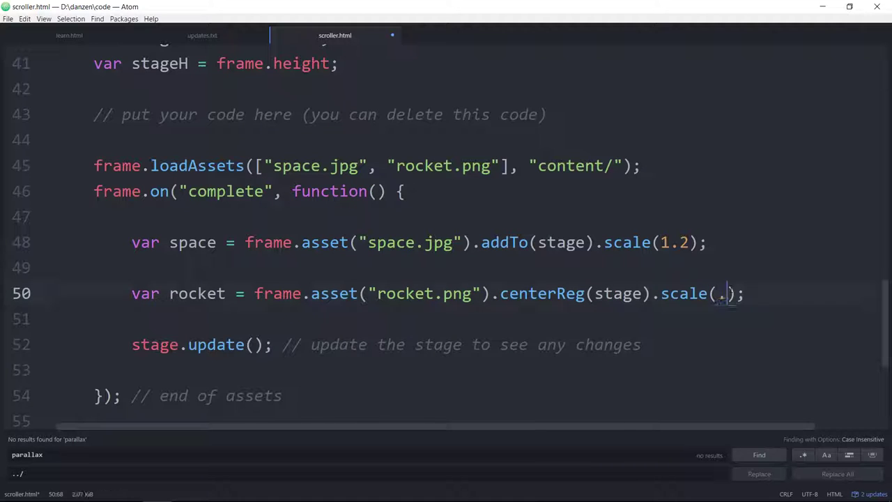
type("7")
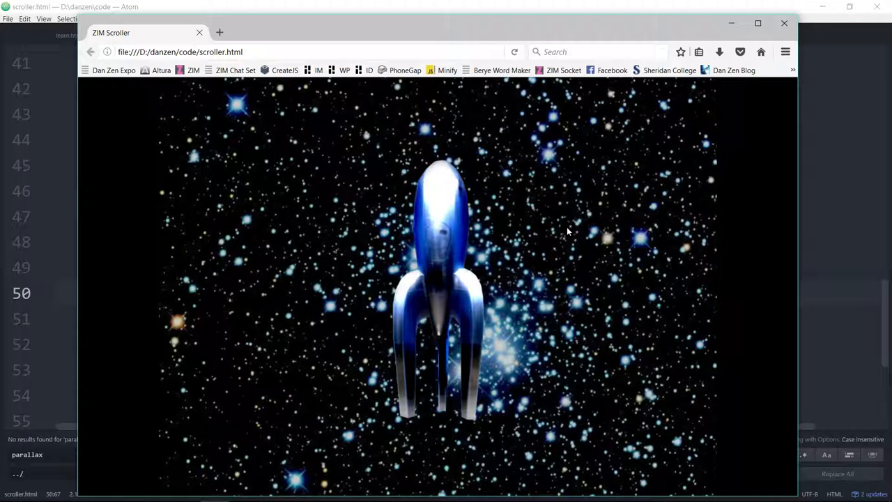
mouse_move(764, 206)
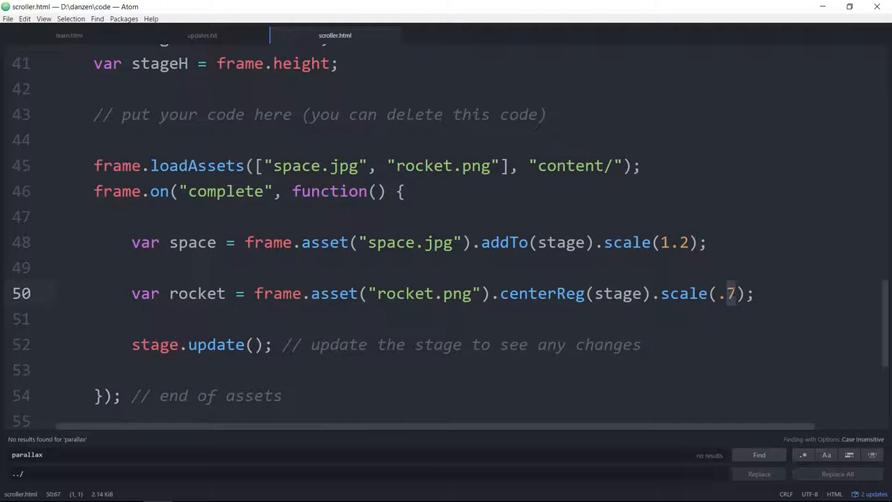
left_click(755, 293)
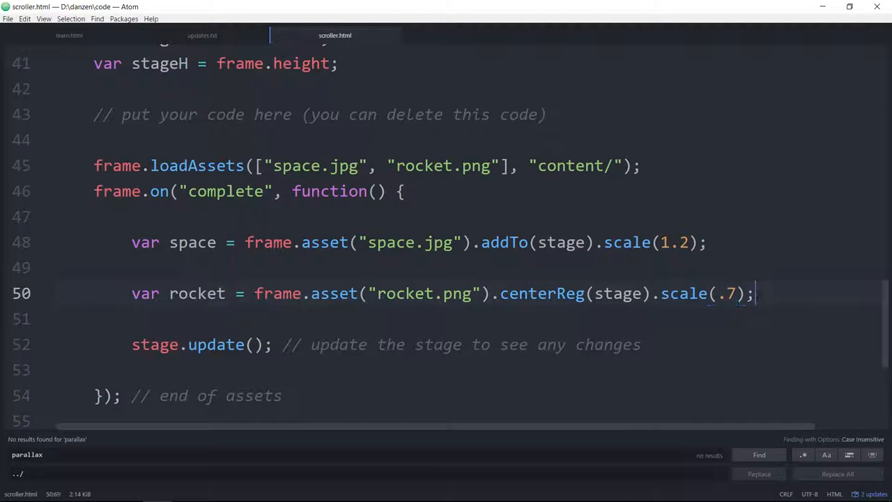
Add rocket.alpha = .9; under the rocket line and preview in Firefox.
type("rocket.")
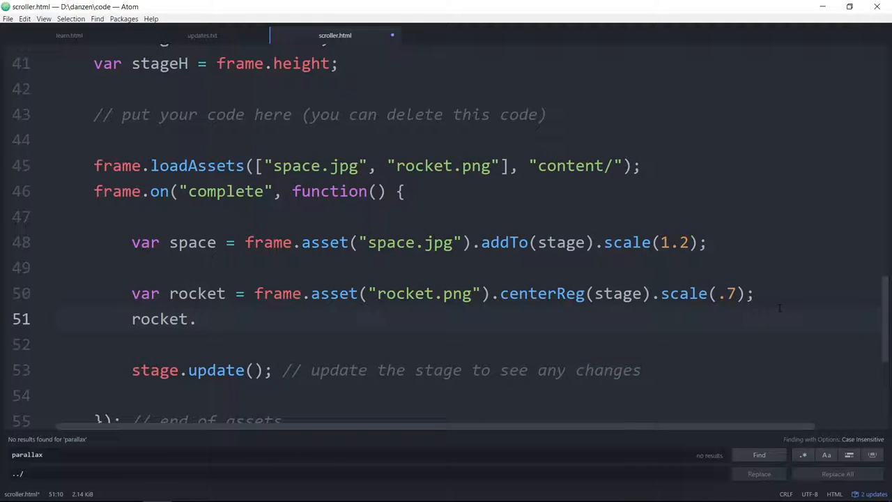
type("alpha")
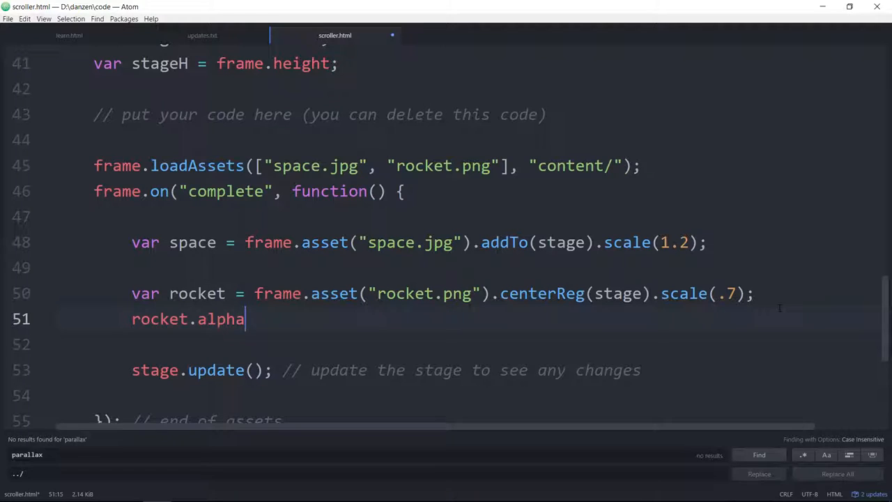
type("=")
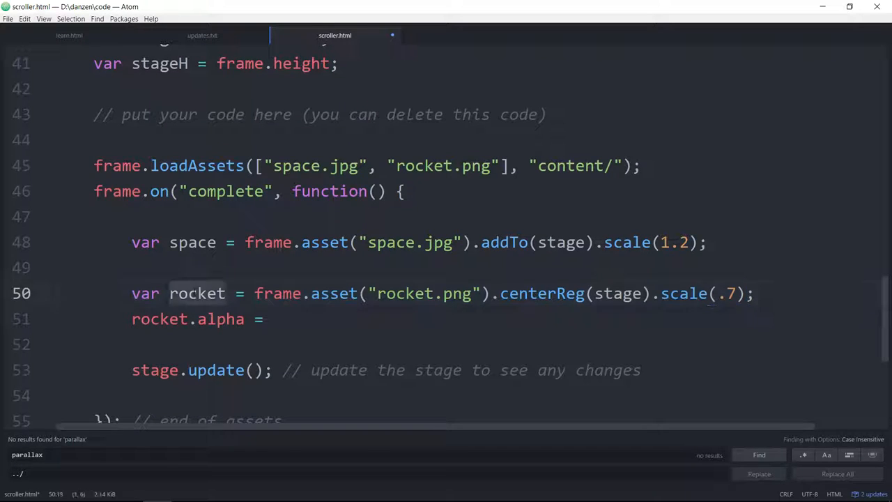
left_click(276, 318)
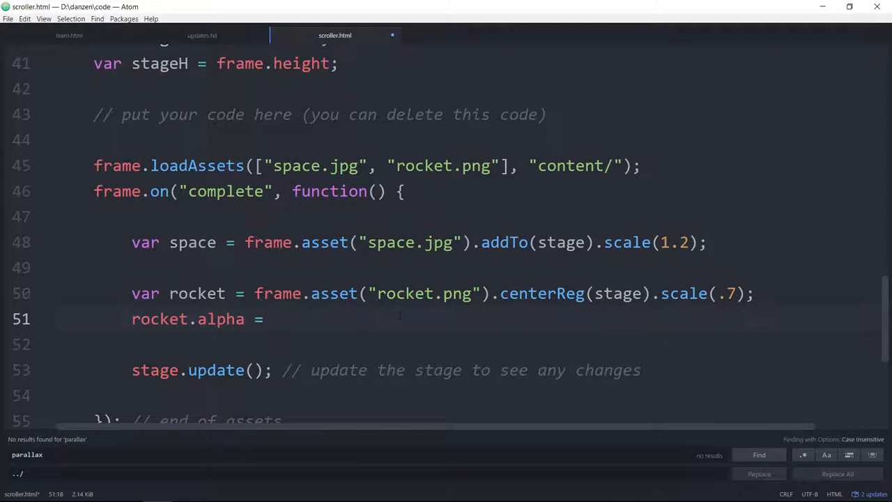
type(".")
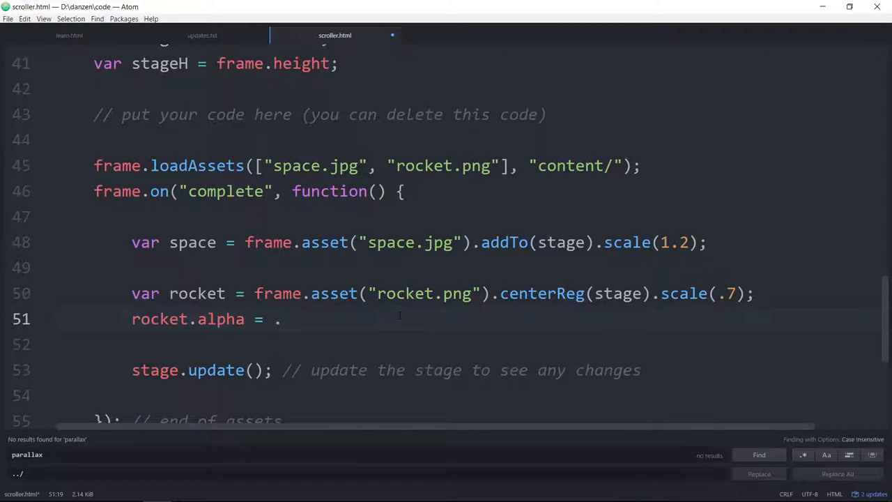
type("9;")
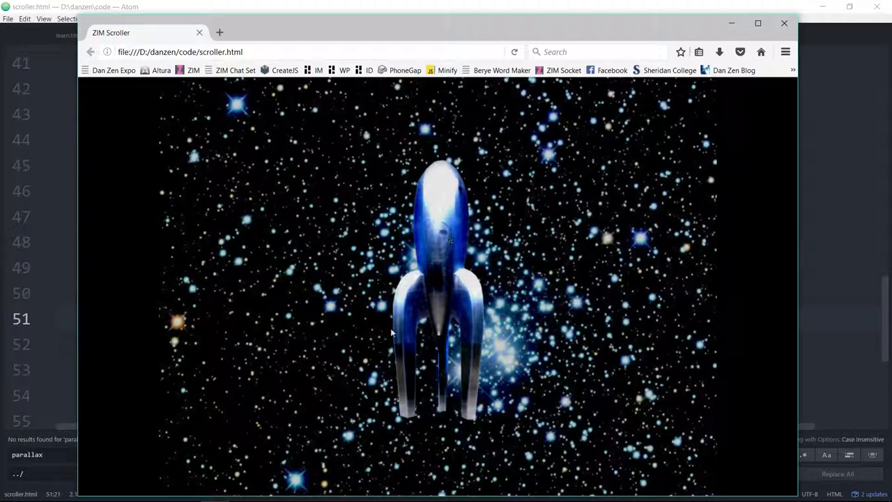
mouse_move(529, 235)
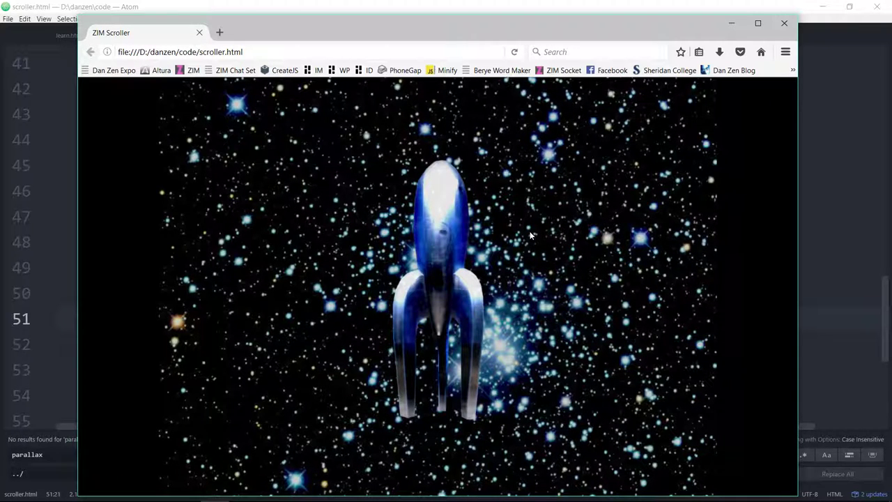
mouse_move(783, 170)
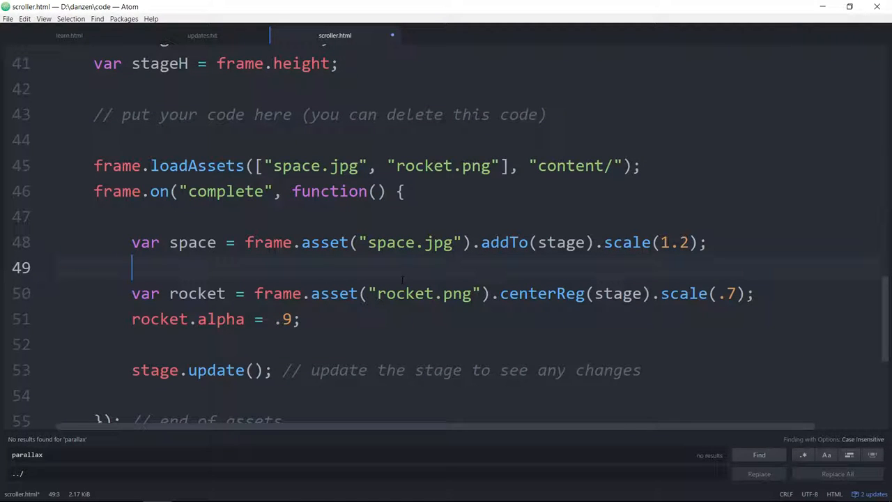
Add var scroller = new zim.Scroller(); between the space and rocket lines.
type("var scro;;")
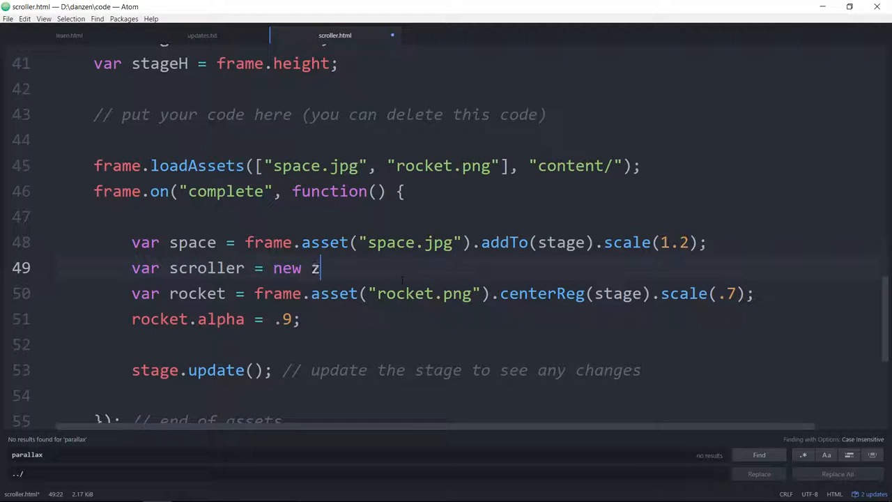
type("im.Scd")
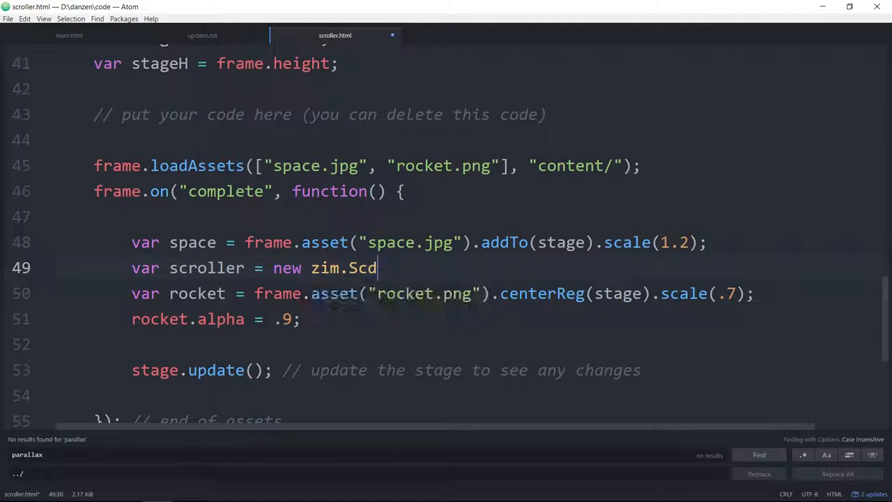
type("roller")
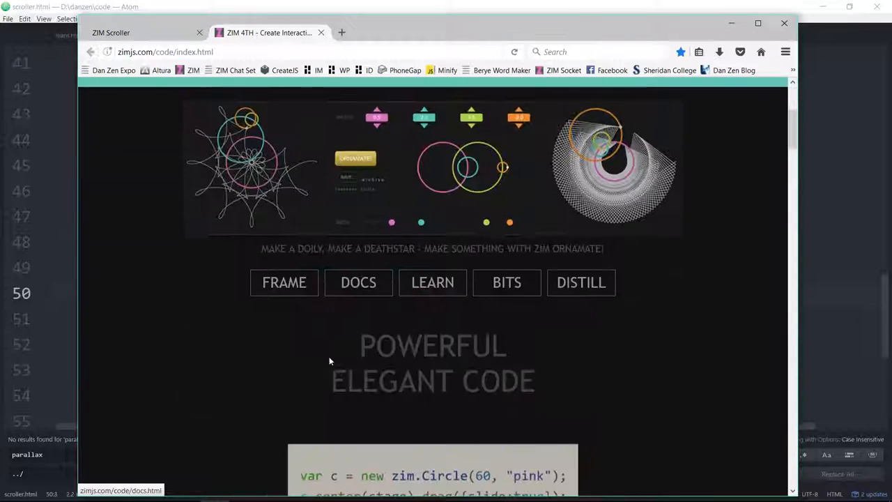
Search the ZIM DOCS for 'scroll' to look up the Scroller parameters.
left_click(358, 282)
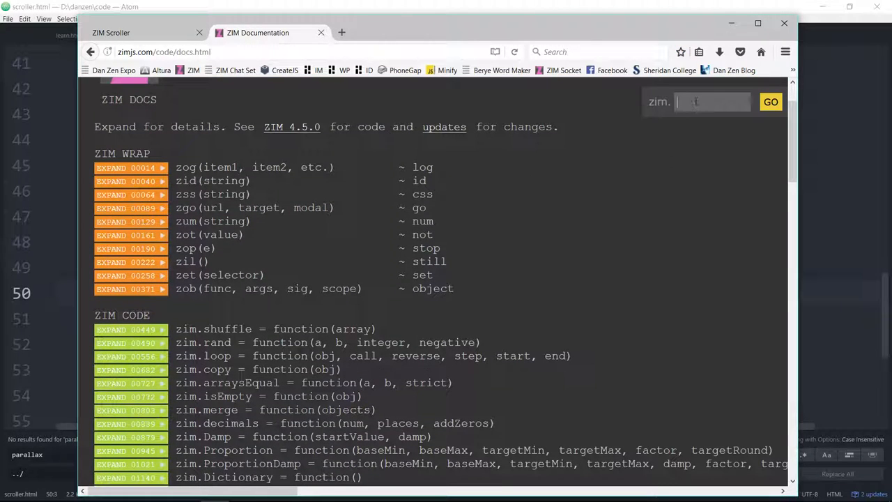
type("scroller")
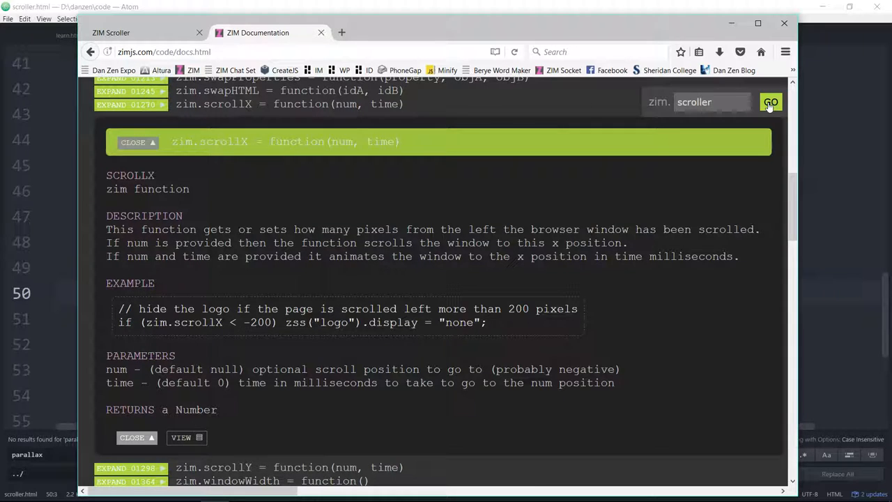
left_click(771, 102)
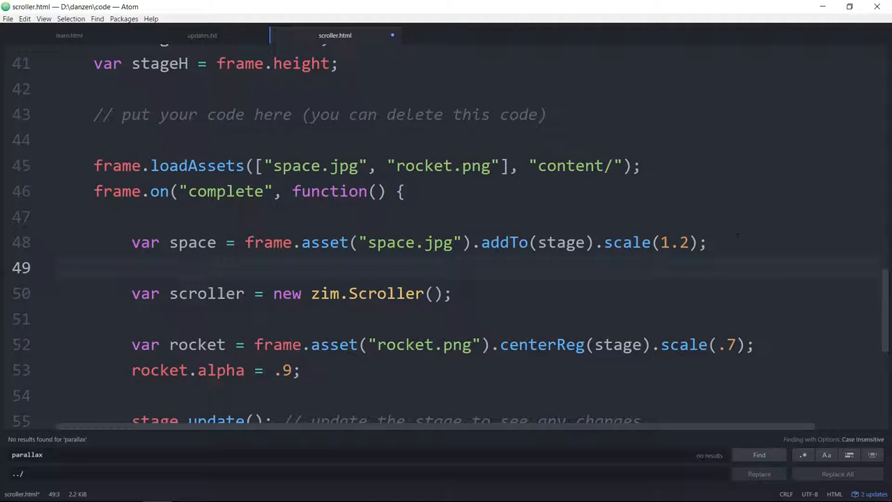
Add the comment // backing, speed, direction, horizontal, gapFix above the scroller line.
type("// backing, speed, direction, horizontal, gapFix")
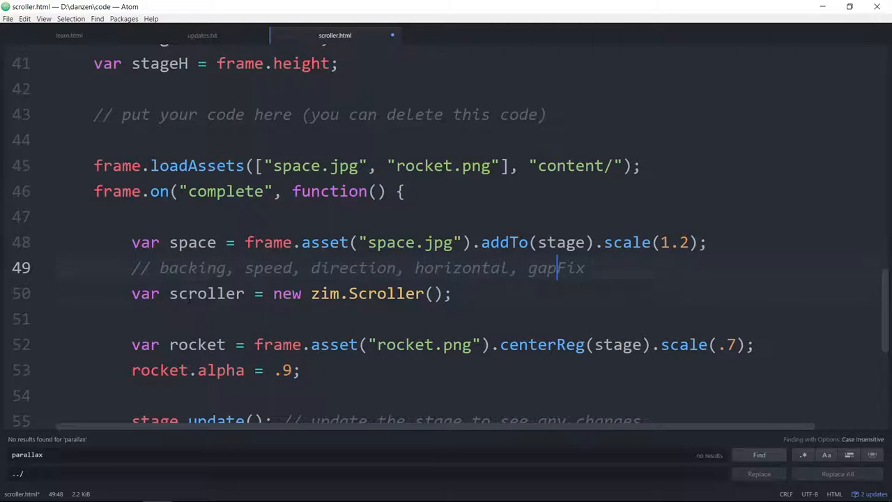
Fill the call as new zim.Scroller(space, .5, -1, false).
double_click(206, 293)
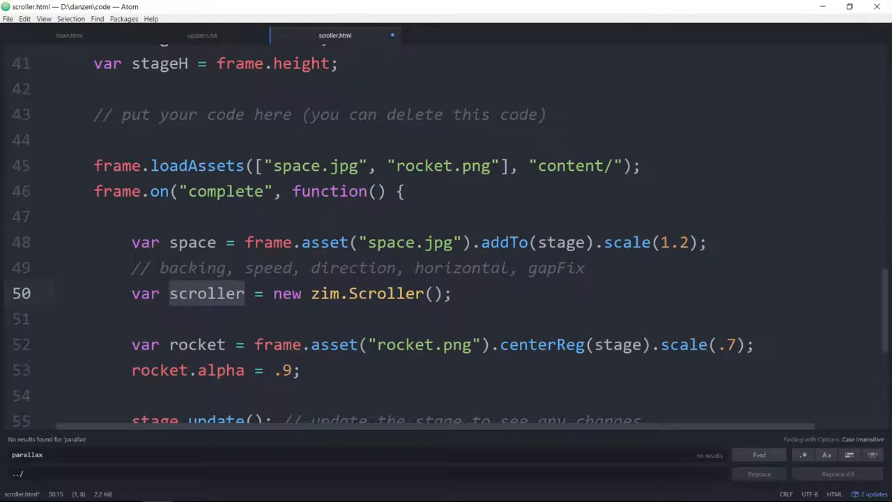
left_click(432, 292)
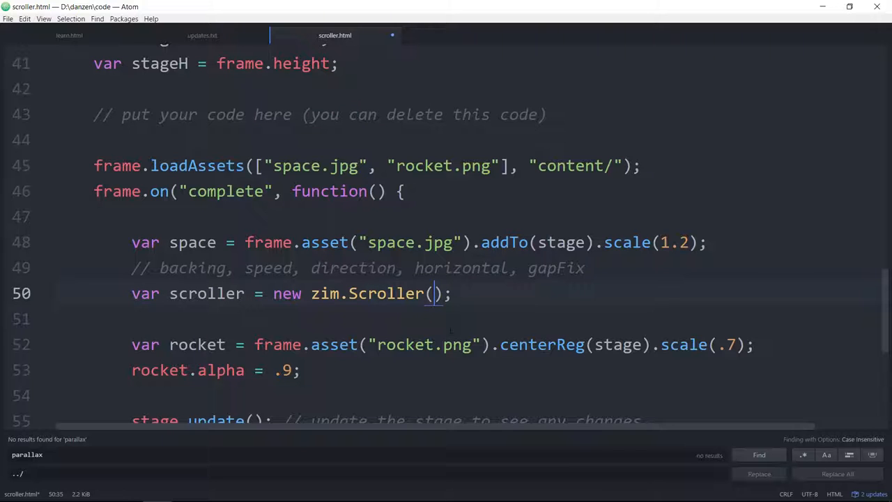
type("space,")
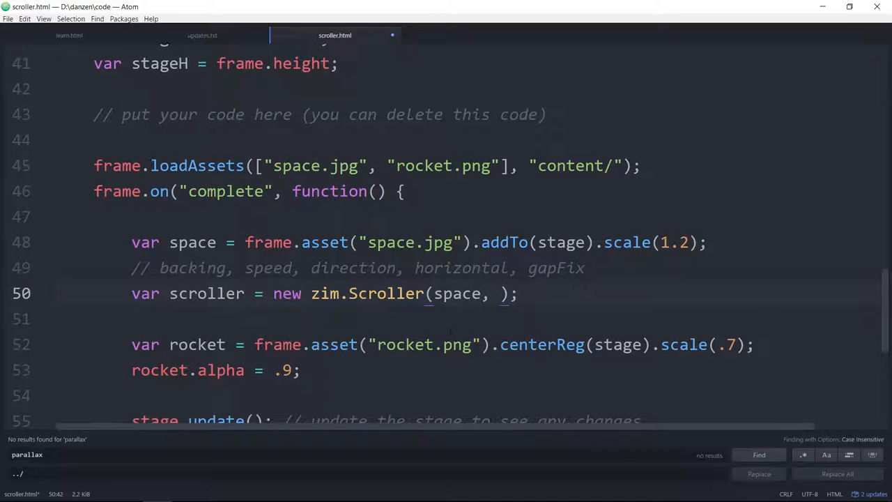
type(".5")
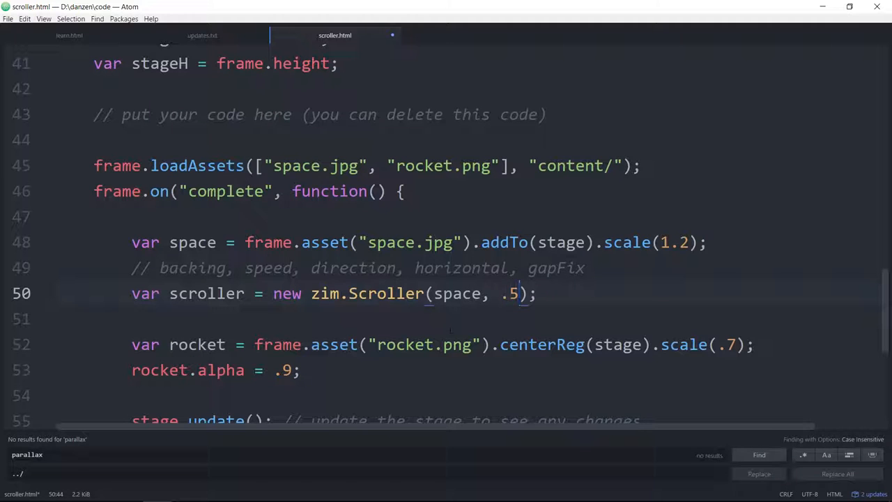
type(",")
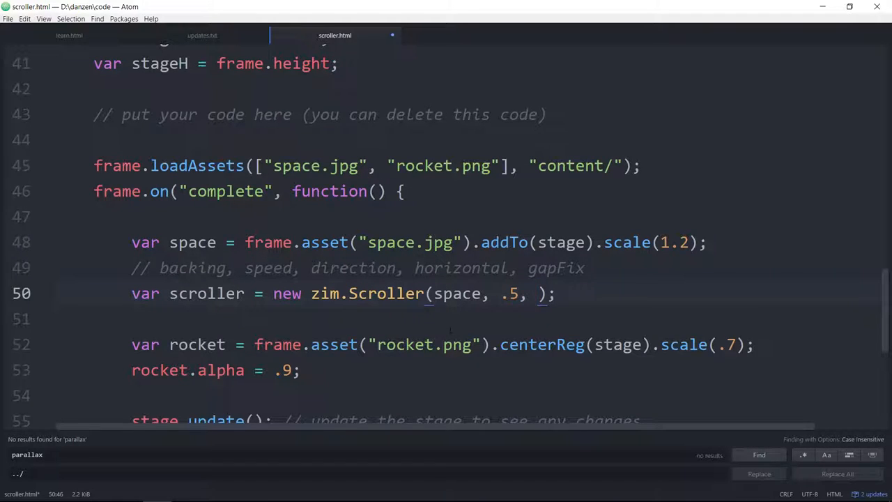
type("1,")
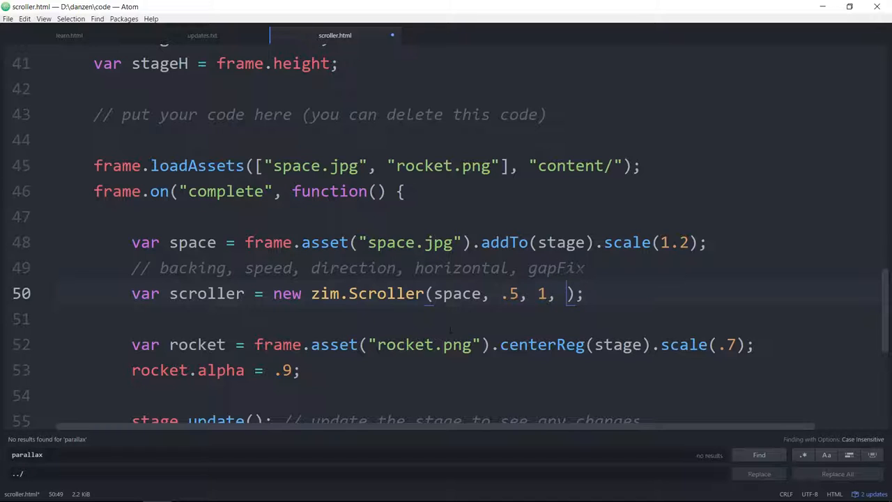
type("false")
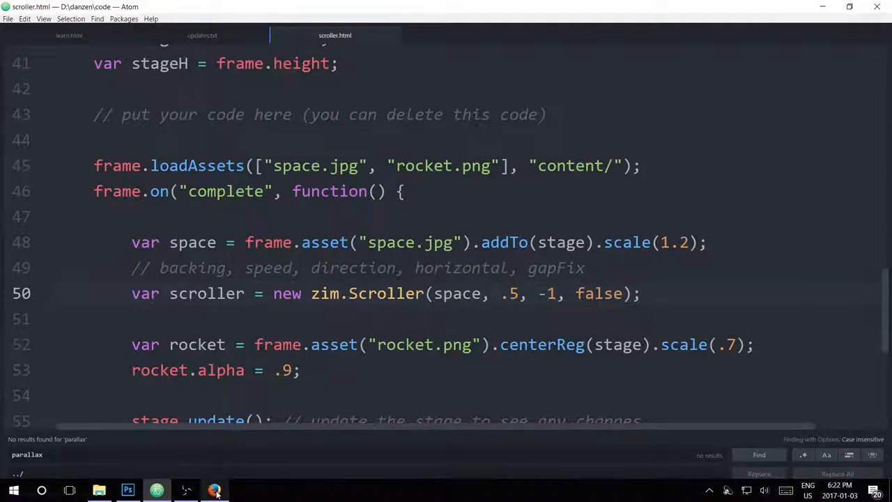
Refresh scroller.html in Firefox to watch the space background scroll behind the rocket.
left_click(214, 490)
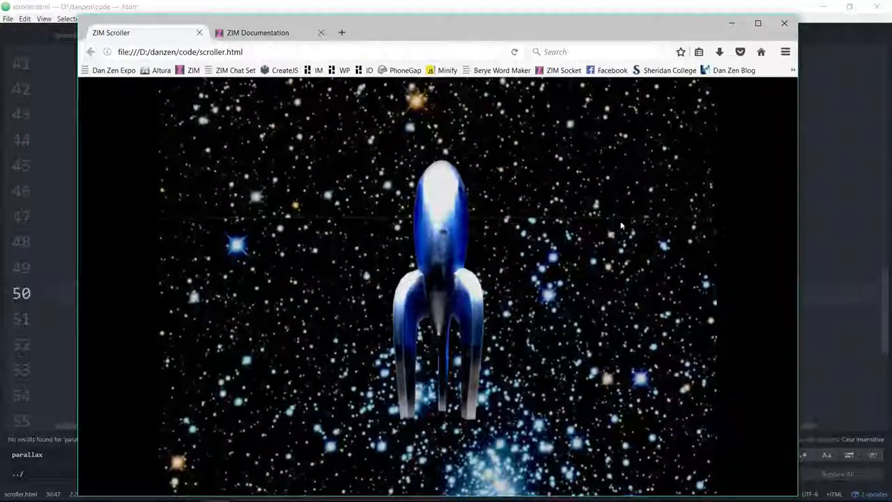
left_click(514, 51)
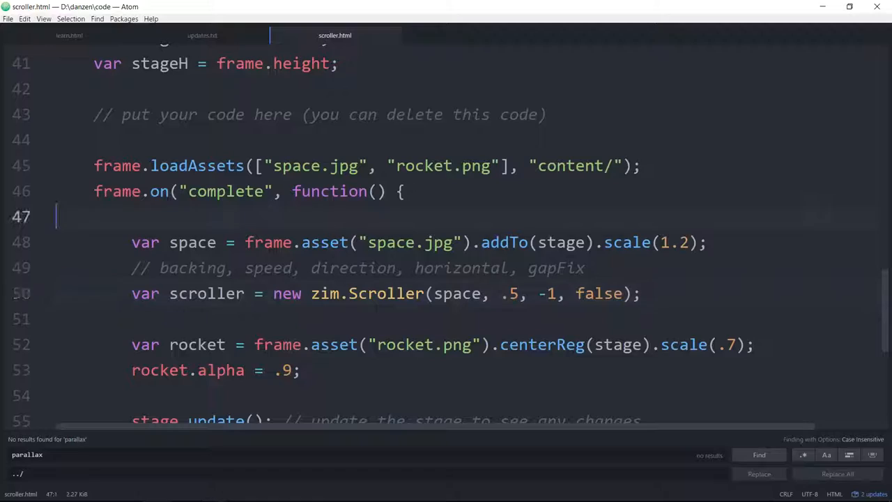
Add gapFix 1 as the fifth argument: zim.Scroller(space, .5, -1, false, 1).
left_click(626, 293)
type(", ")
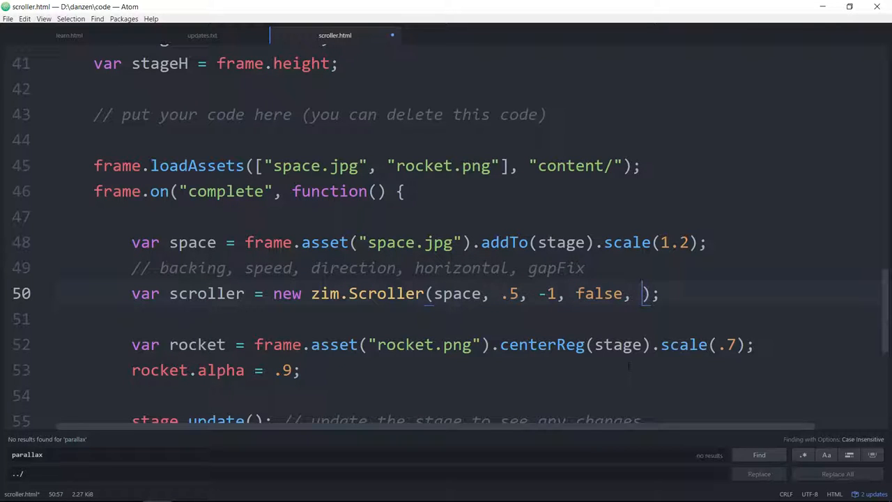
type("10")
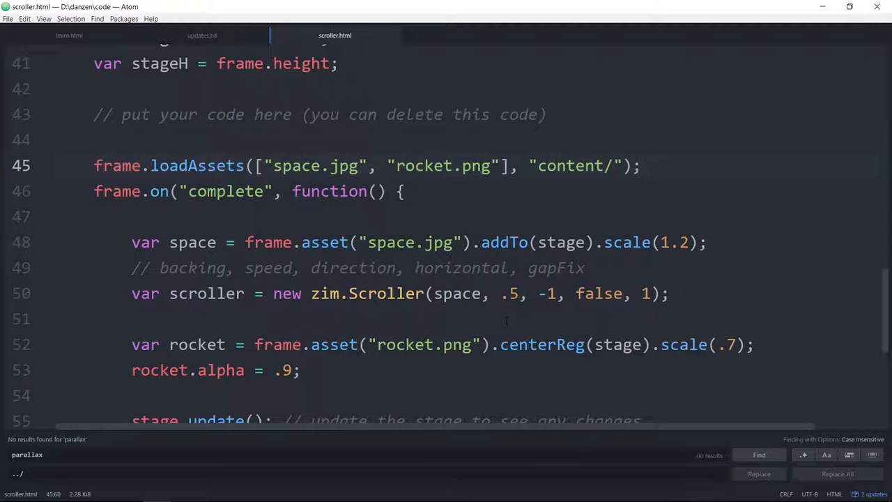
scroll("down", 3)
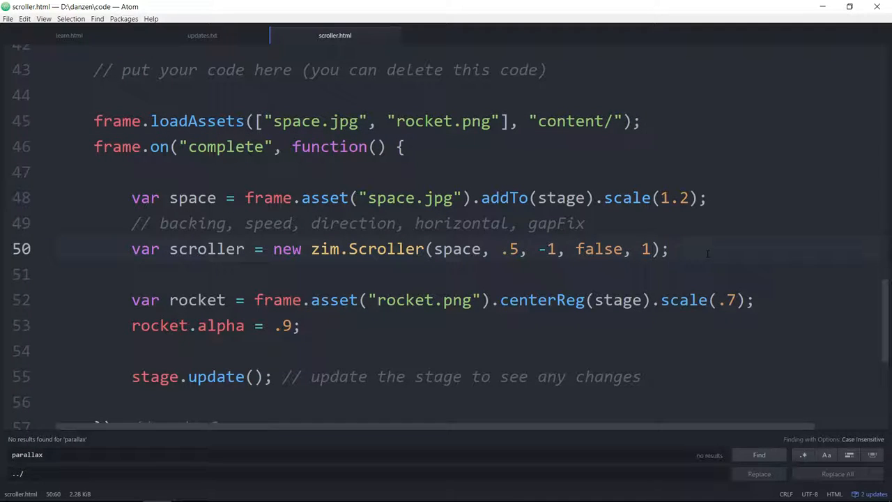
Add var space2 = space.clone().addTo(stage); and a scroller2 at speed .4 for it.
left_click(668, 248)
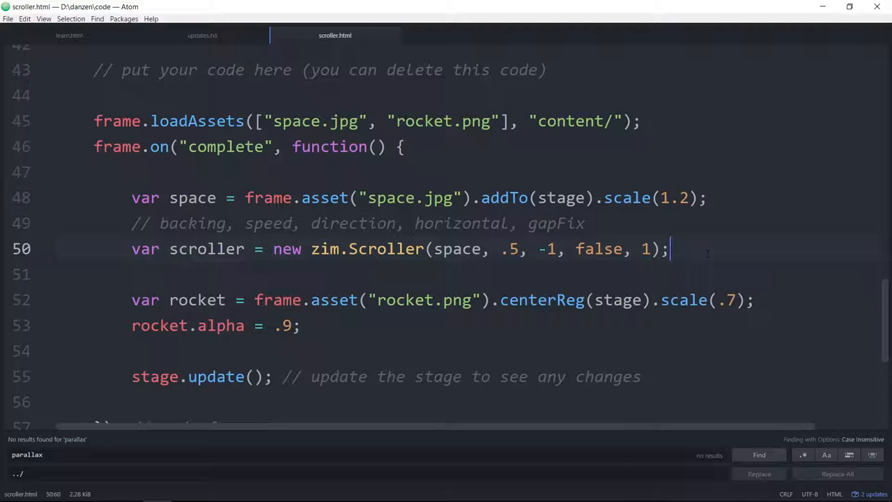
key("enter")
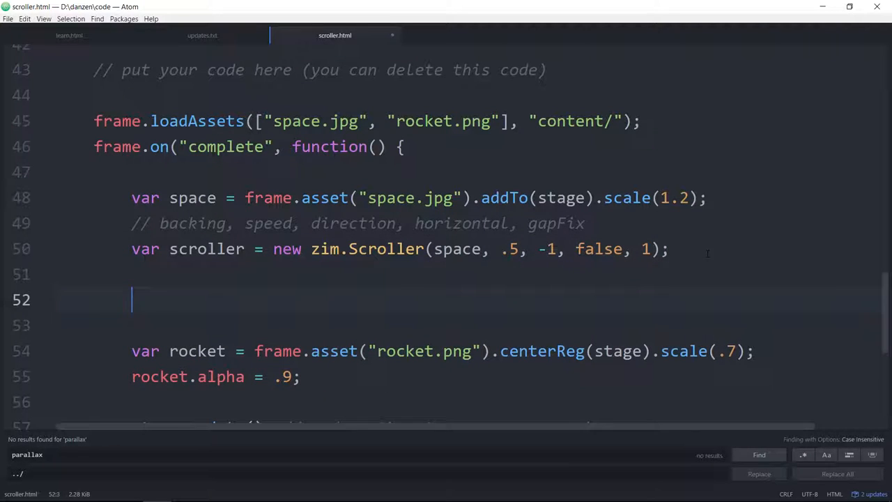
type("var s")
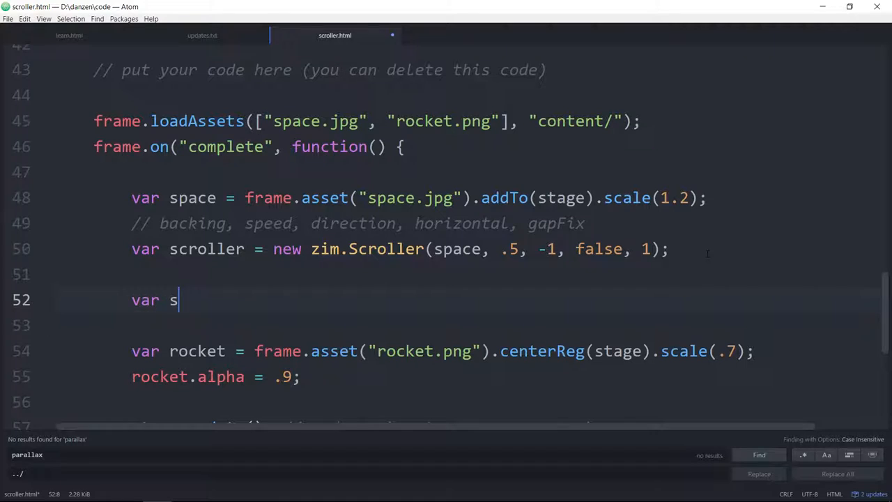
type("pace2")
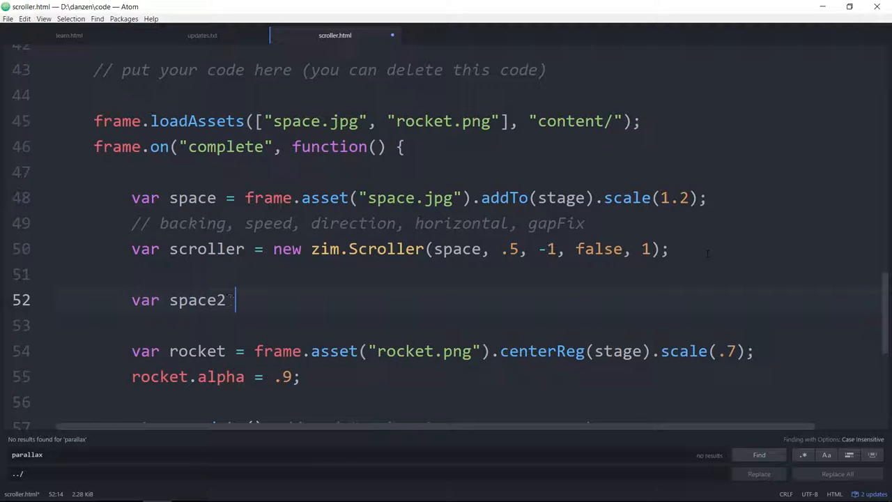
type("= space.")
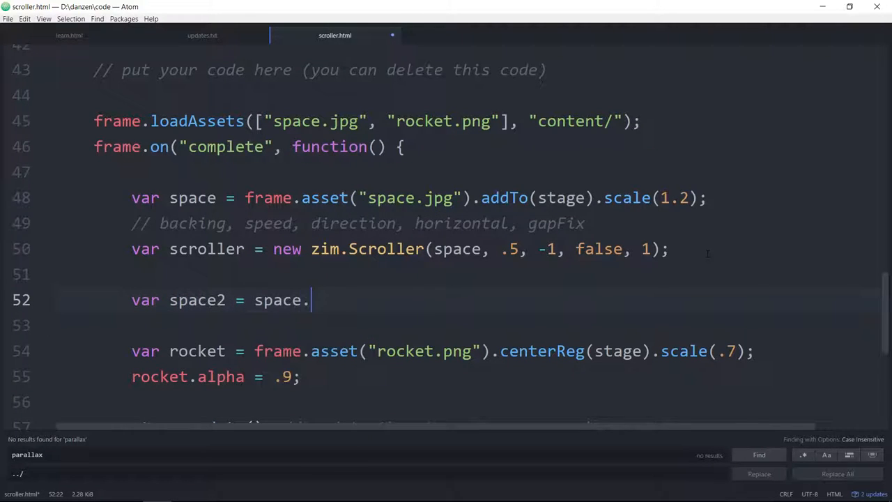
type("clone()")
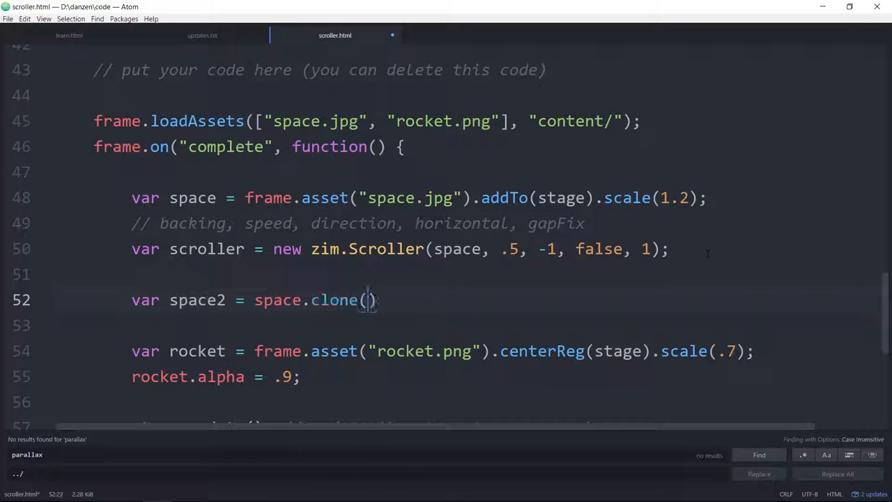
type(";")
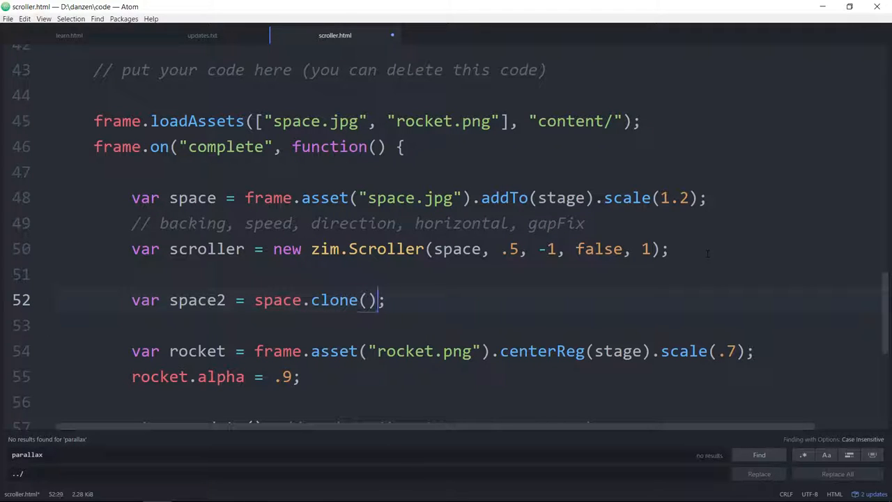
type(".")
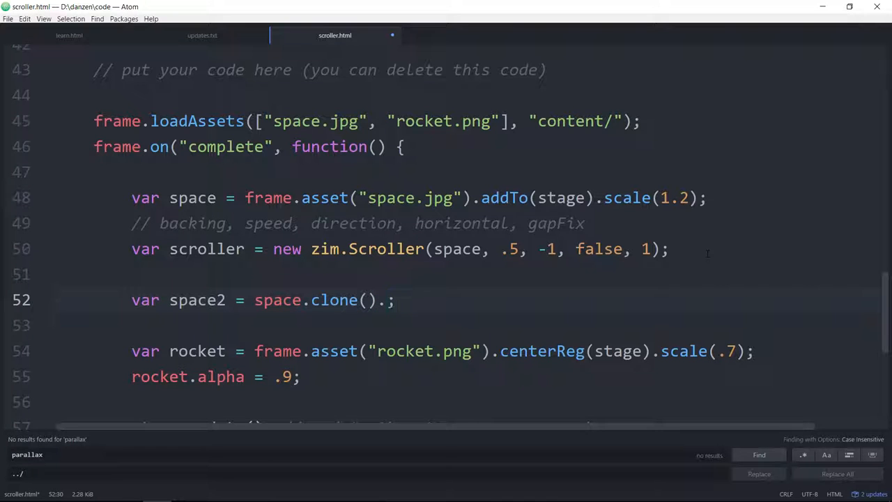
type("addTo")
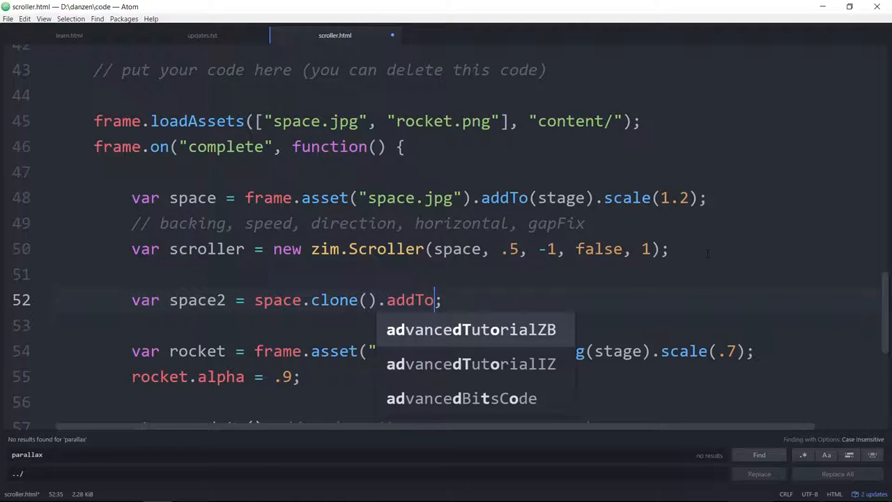
type("(stage")
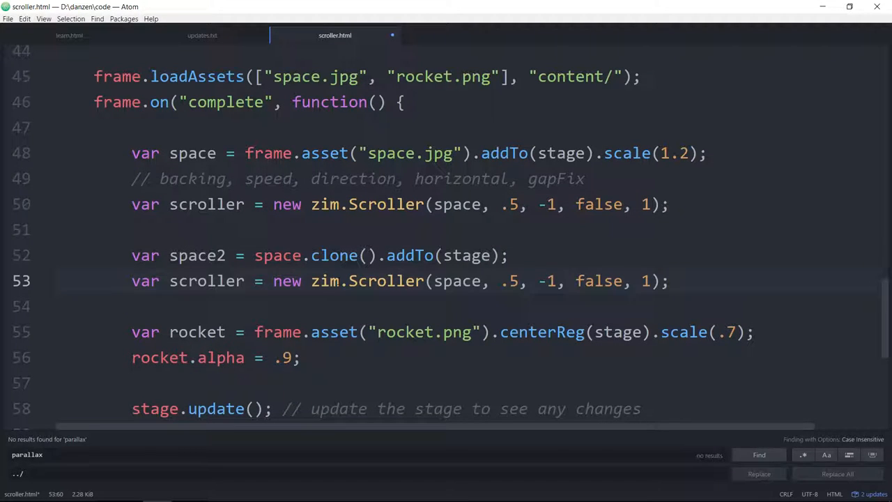
type("2")
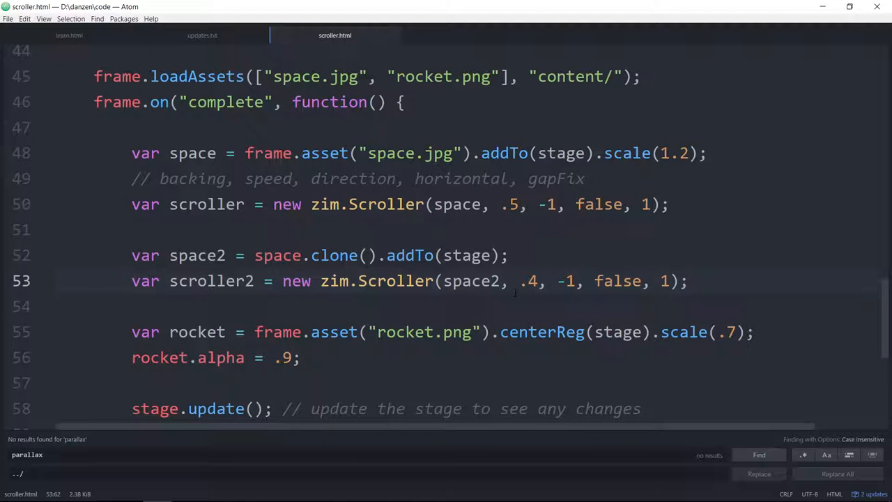
left_click(685, 281)
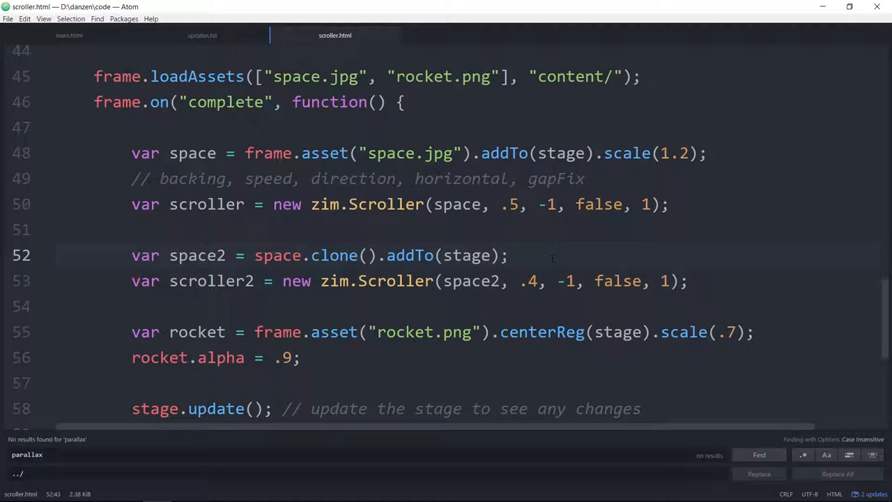
Set space2.alpha = .5; on a line below the clone.
left_click(508, 255)
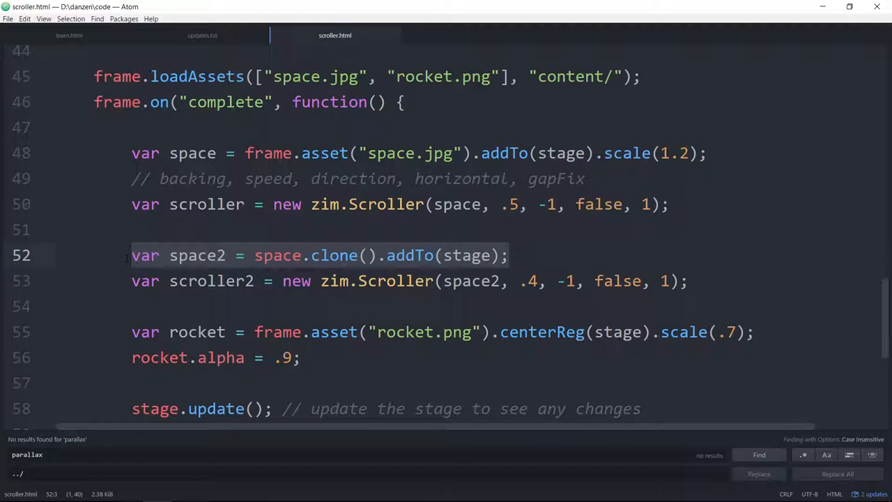
left_click(481, 282)
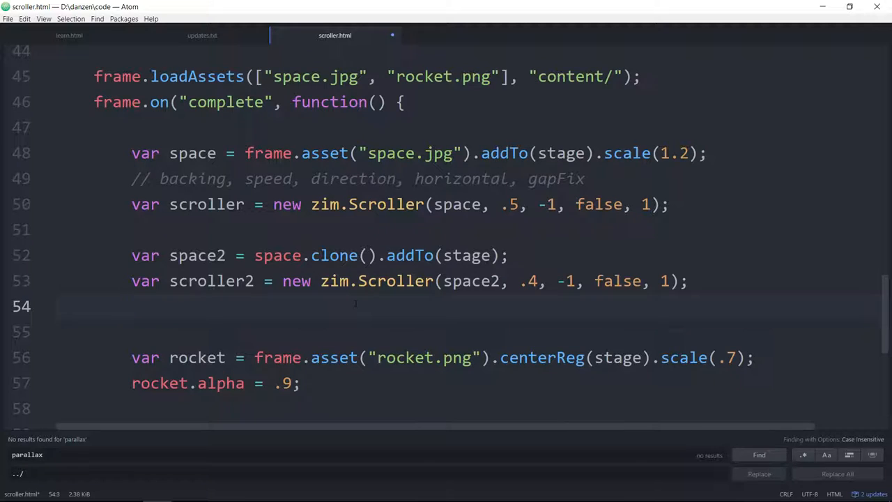
left_click(132, 306)
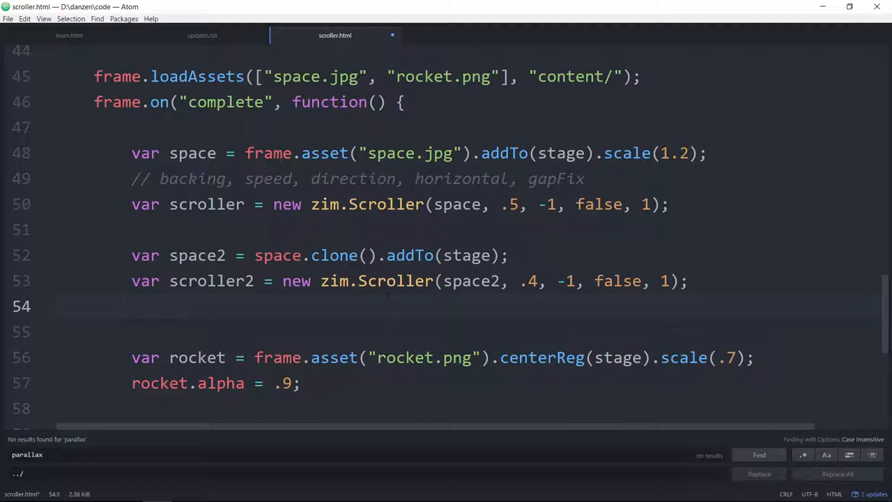
key("enter")
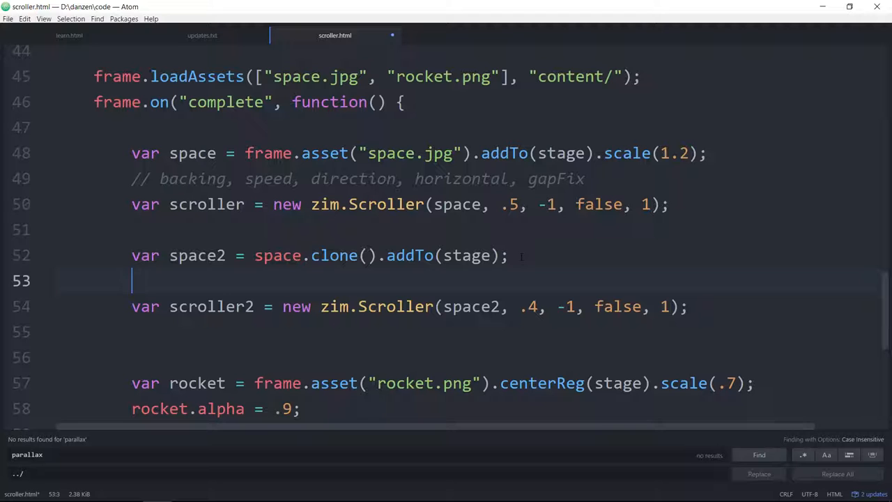
type("space2.")
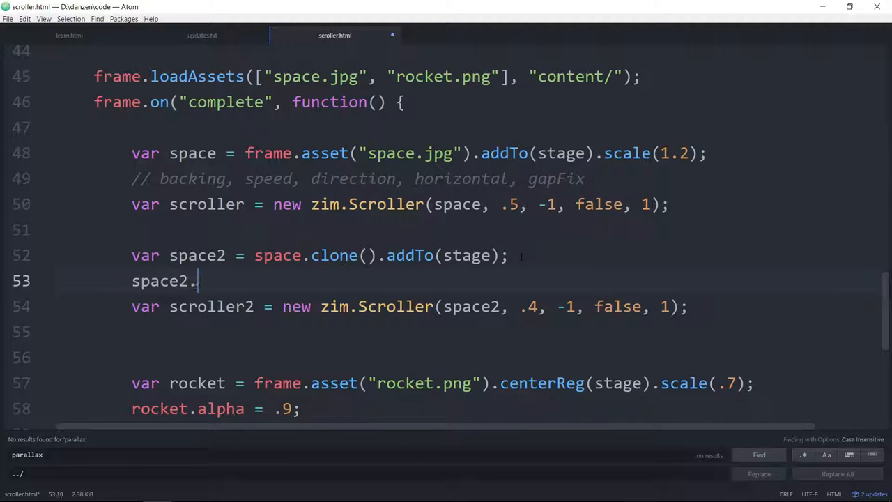
type("alpha =")
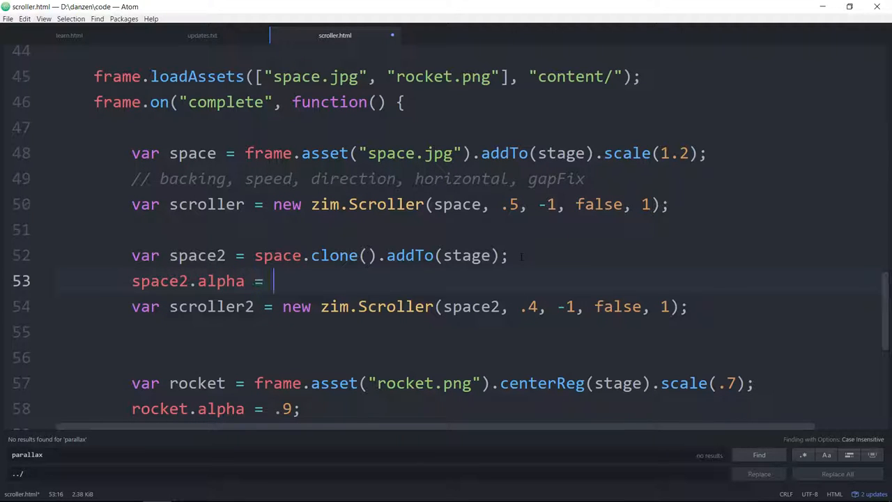
type(".5")
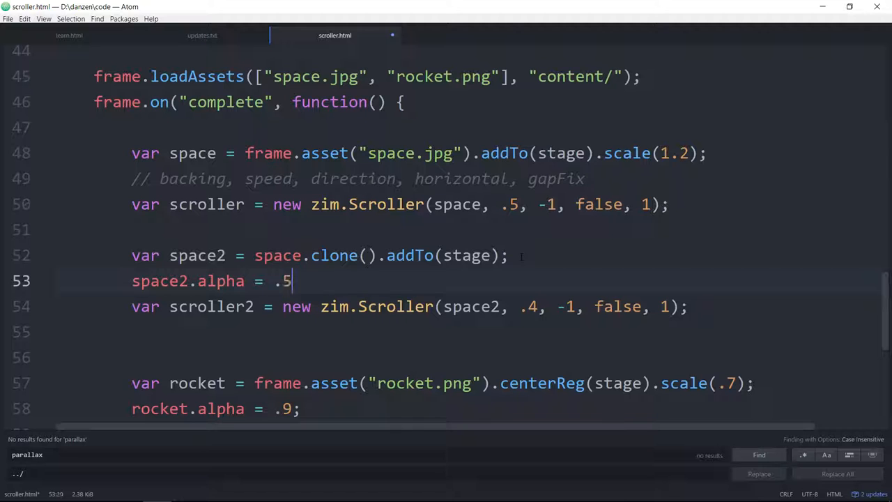
type(";")
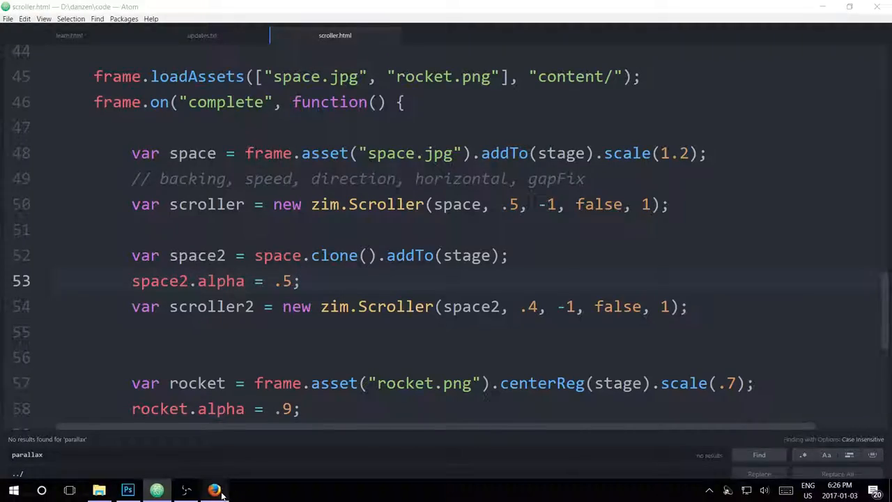
left_click(215, 490)
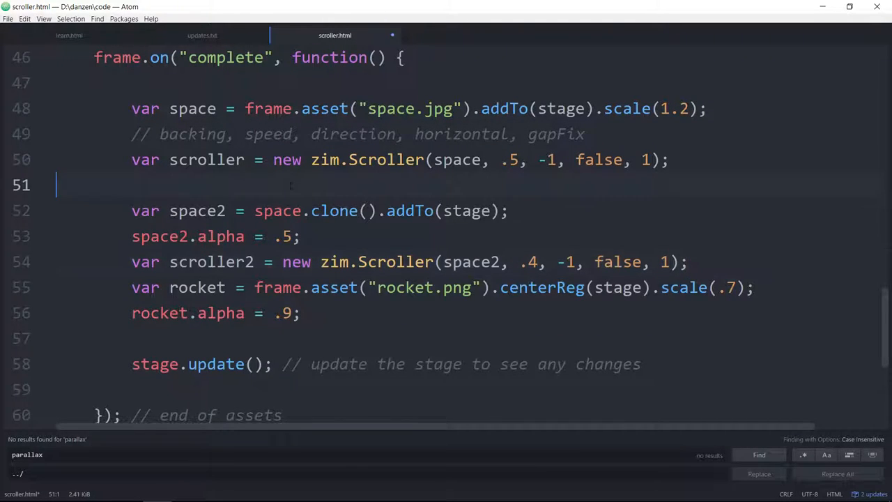
Wrap the space2, scroller2 and rocket lines in setTimeout(function() { ... }, 2000);.
key("enter")
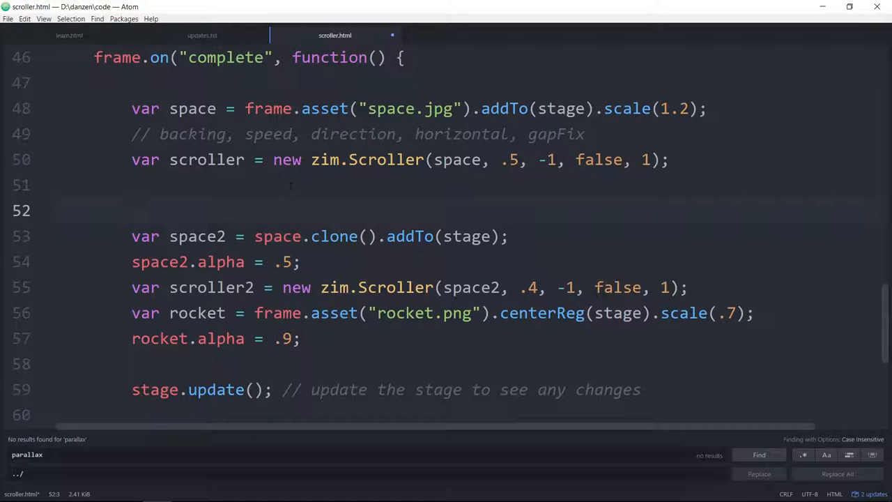
type("setT")
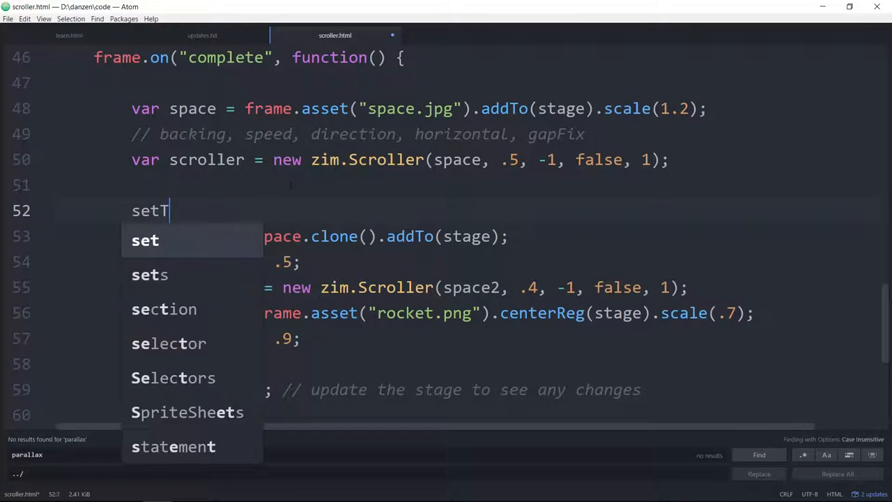
type("imeout")
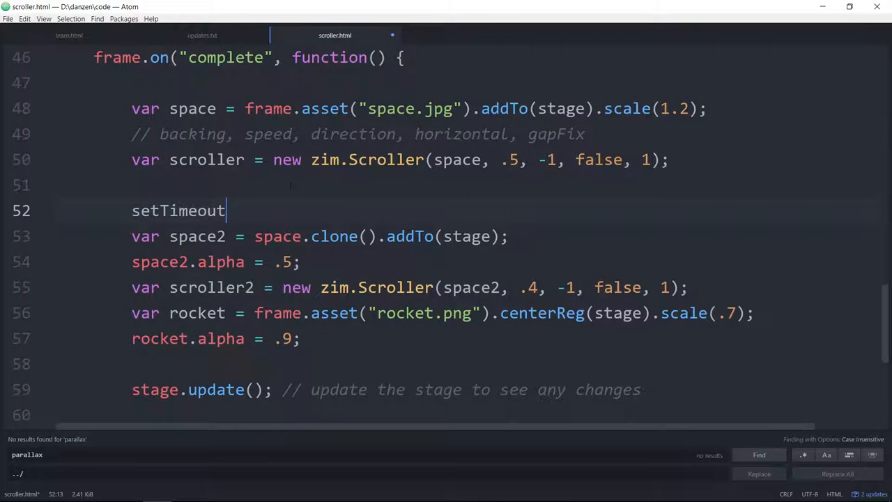
type("(function()")
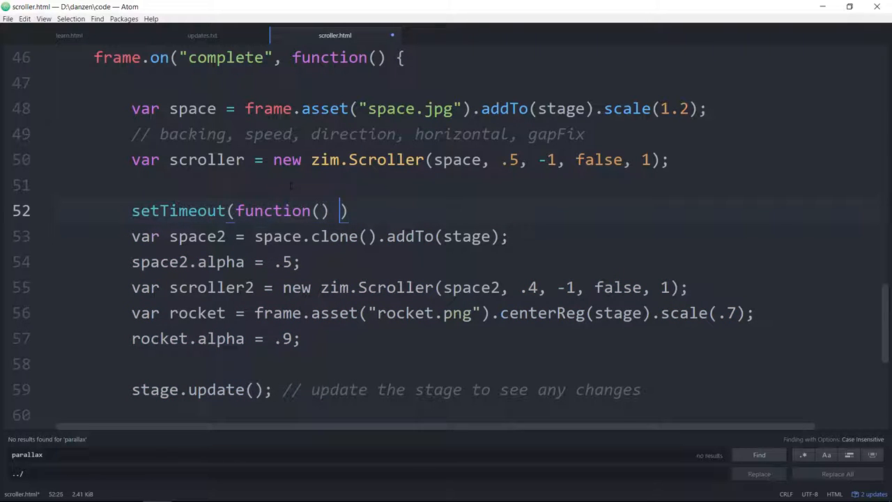
type("{")
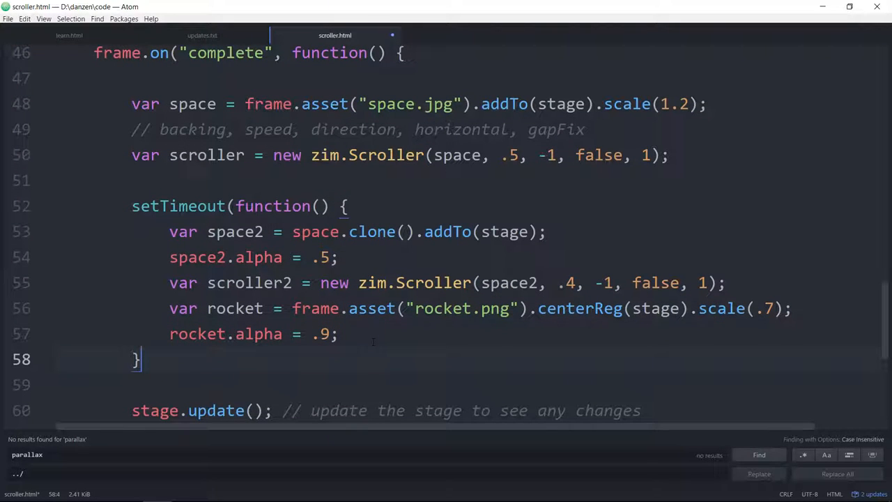
type(",")
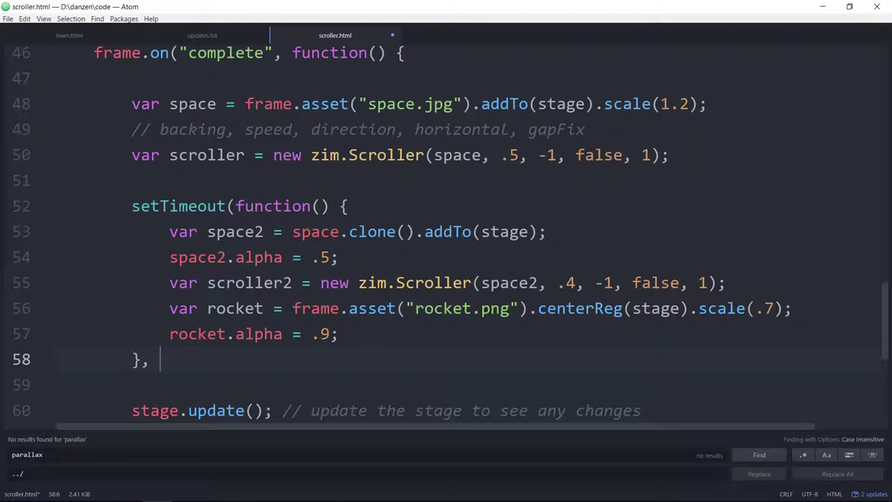
type("200")
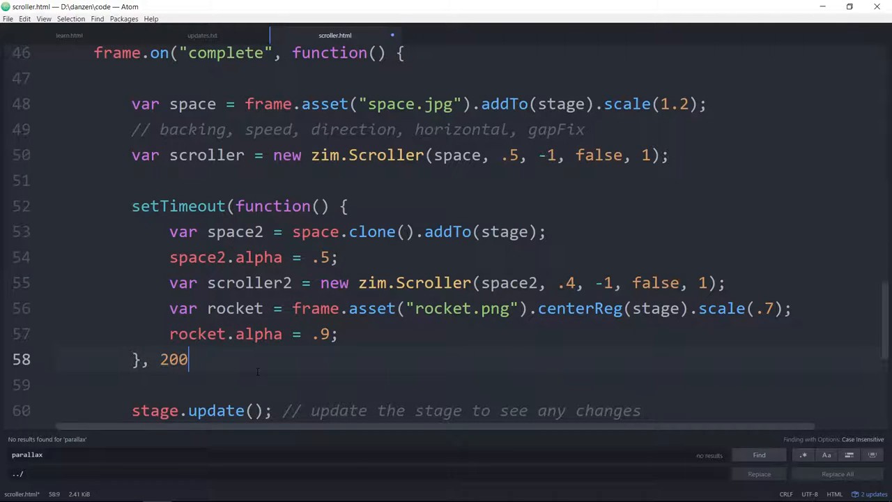
type("0")
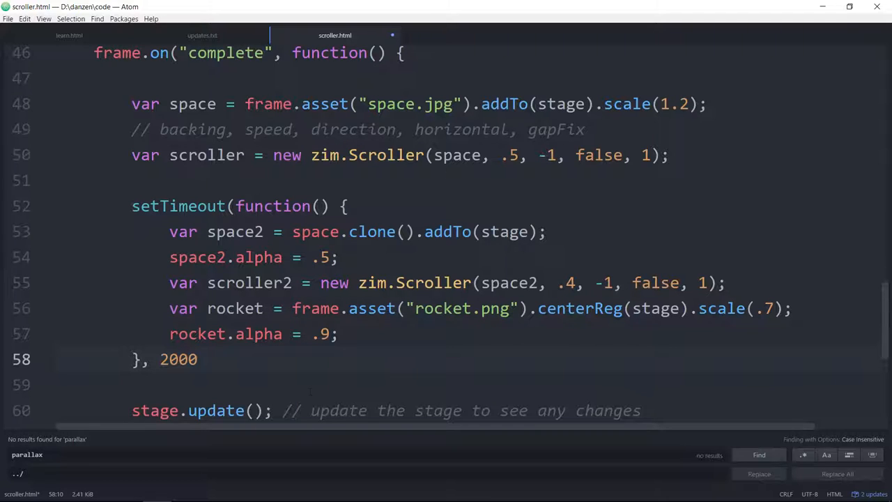
type(");")
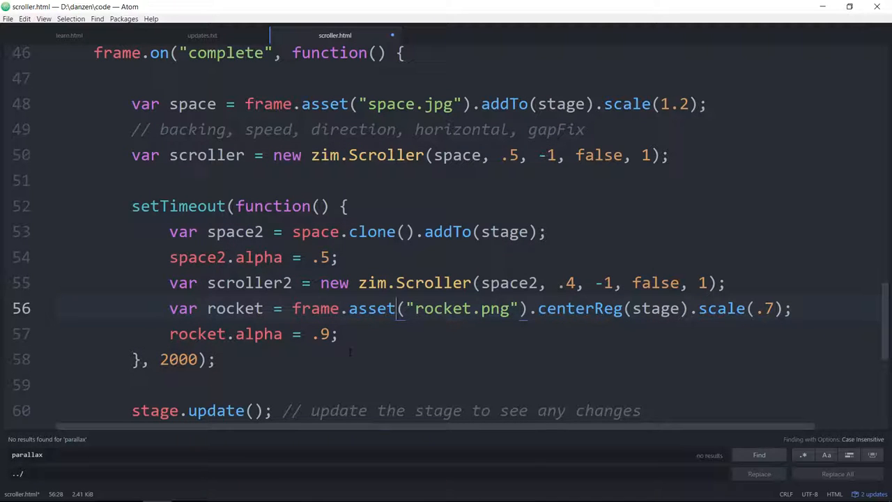
Add var foil = new zim.Rectangle(stageW, stageH).addTo(stage); before the setTimeout block.
key("Enter")
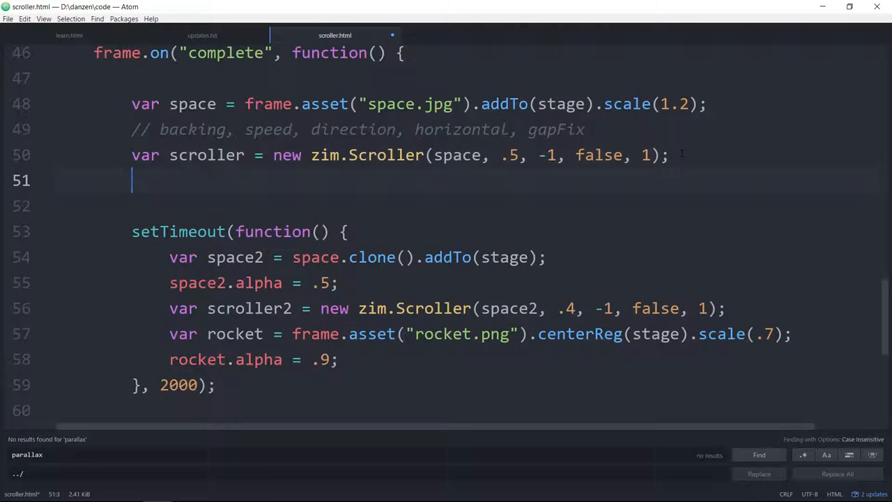
type("var f")
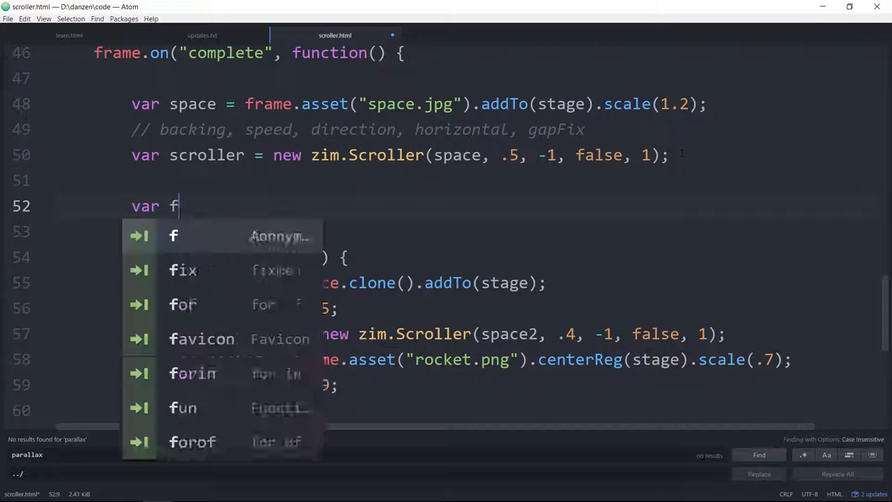
type("oil =")
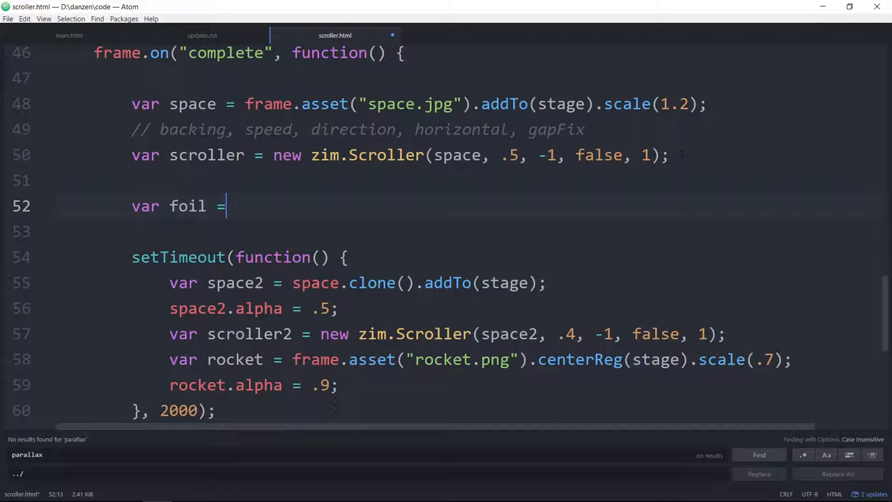
type("new zi,")
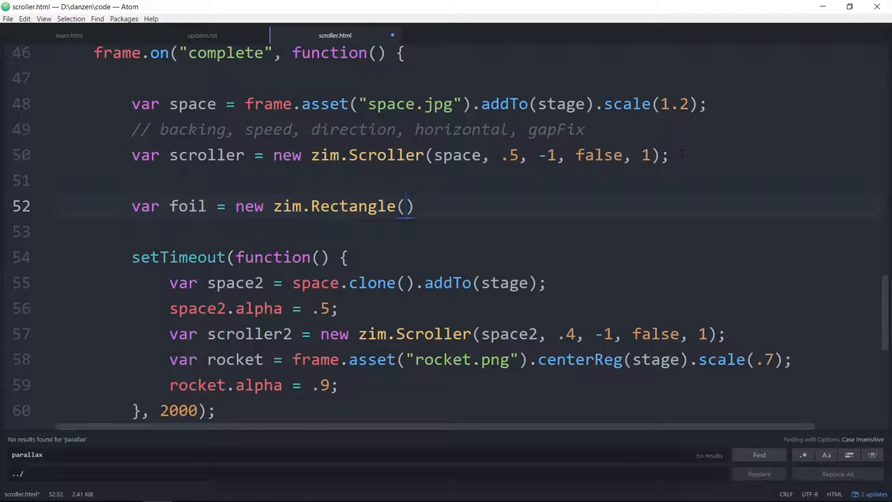
type("stageW, stageY")
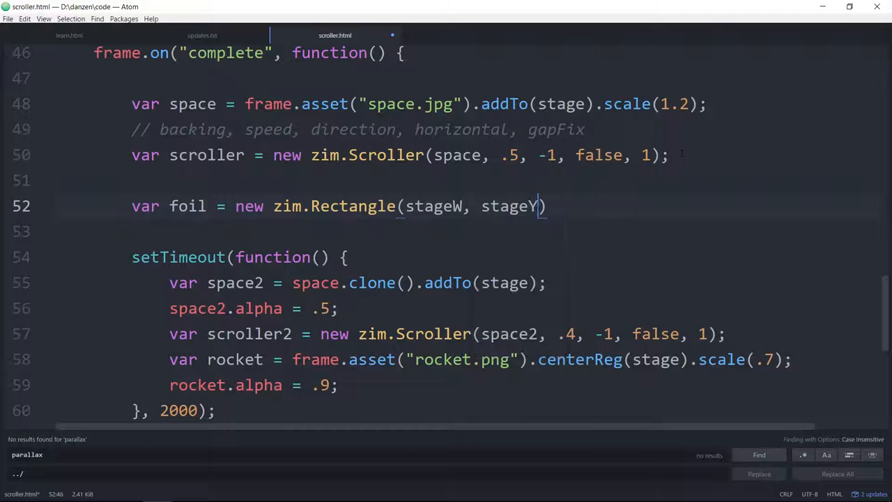
type("H")
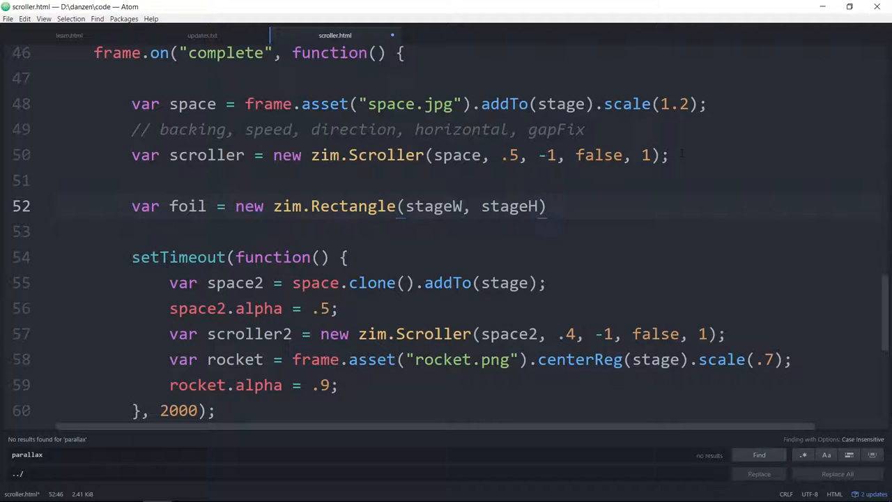
type(";")
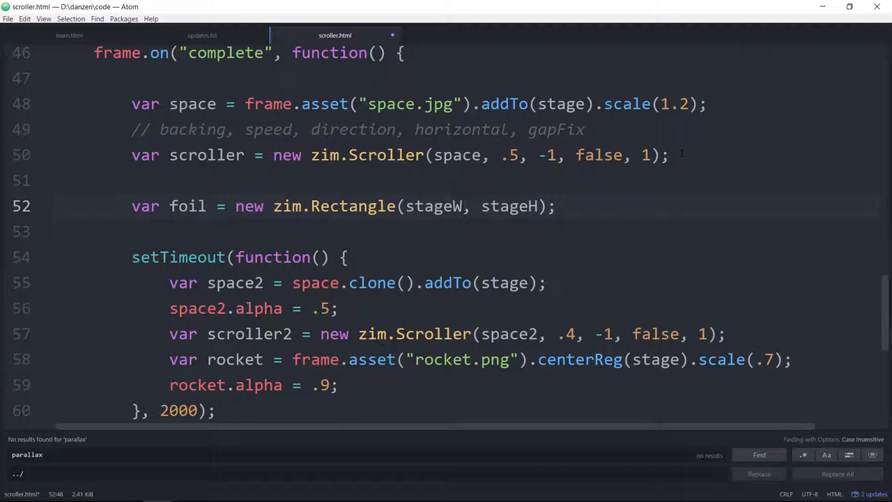
type(".")
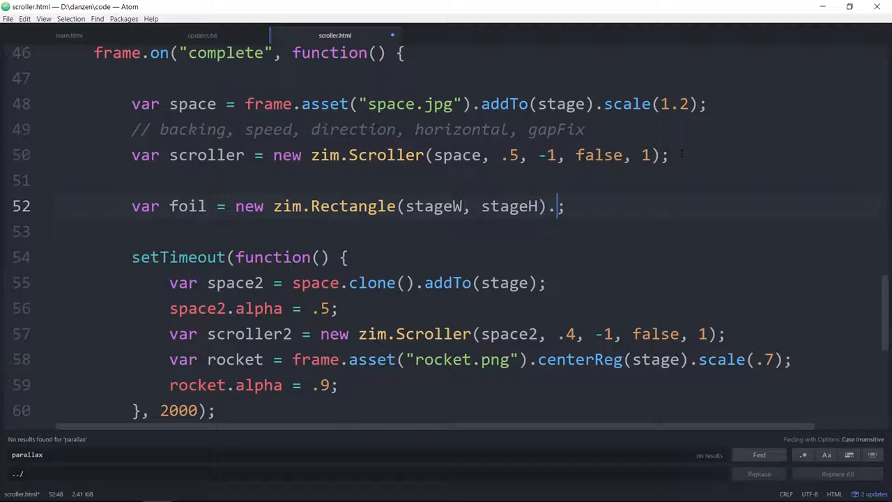
type("addT")
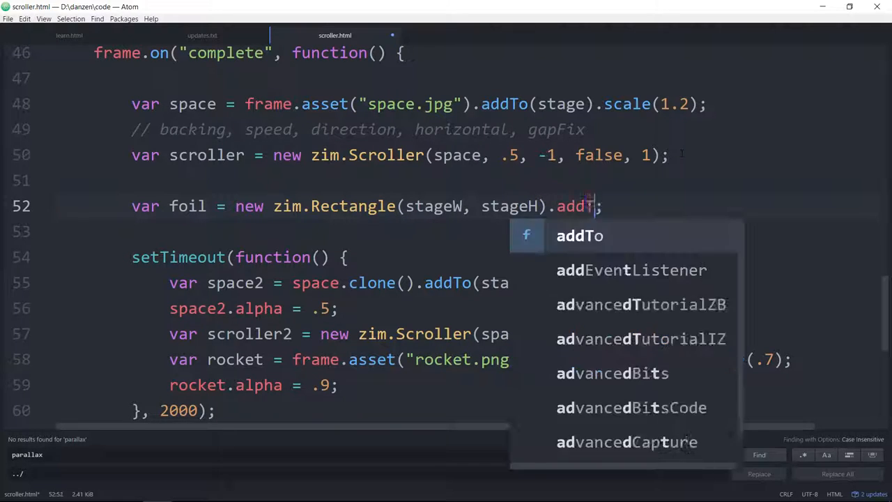
type("T")
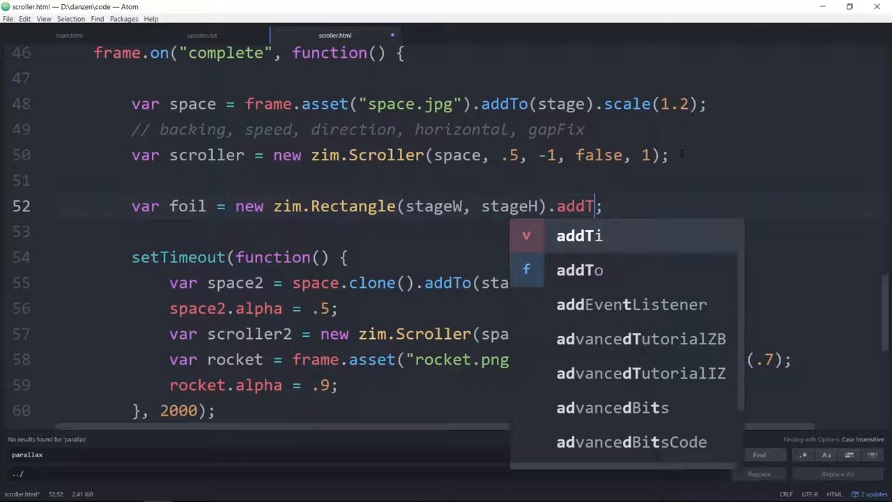
left_click(580, 271)
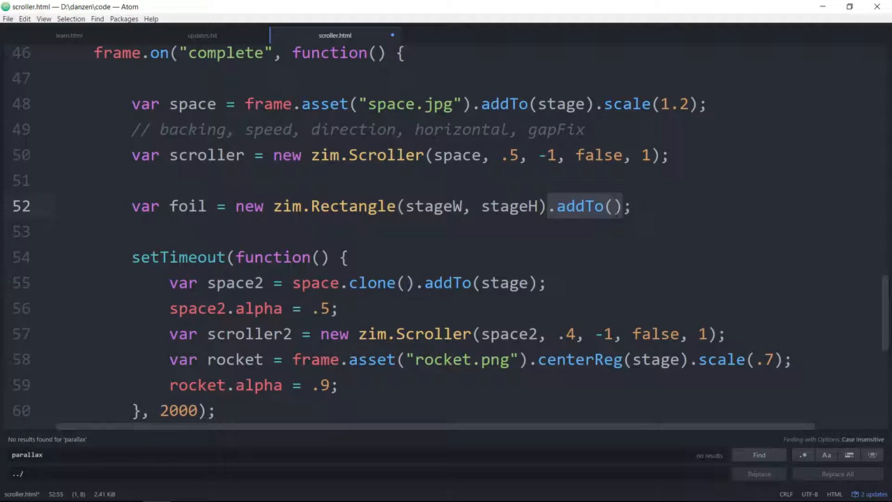
type("stage")
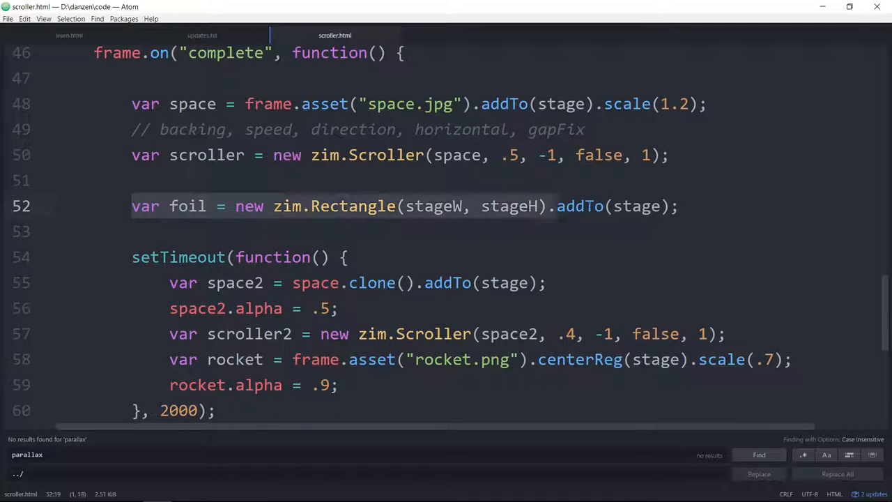
scroll("down", 3)
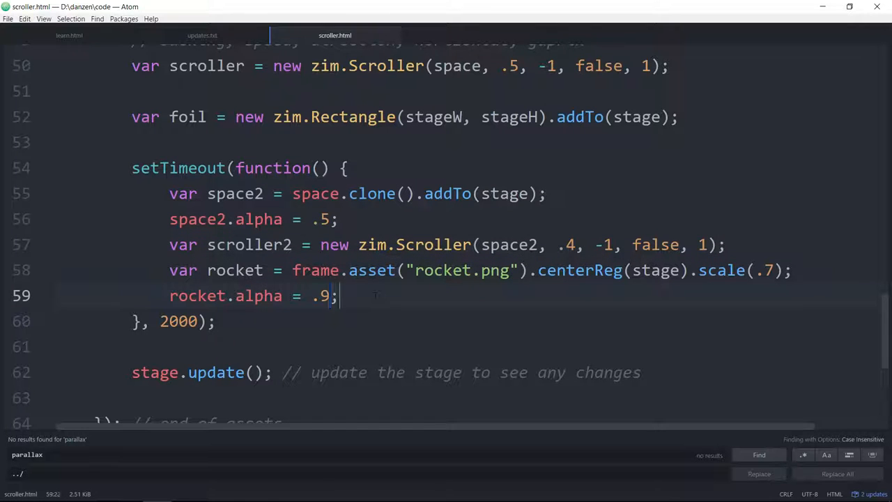
Inside the setTimeout, add foil.addTo(stage).animate({alpha:0}, 5000);.
type("foil.addTo(stage);")
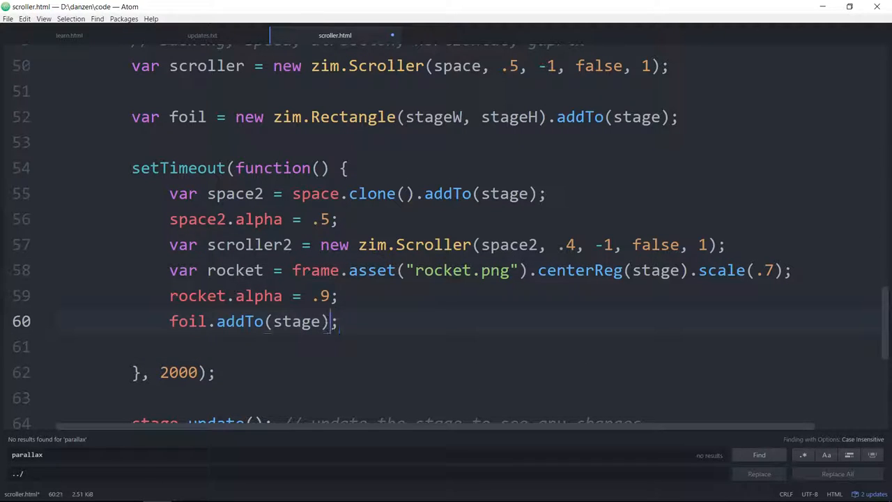
type(".animate(")
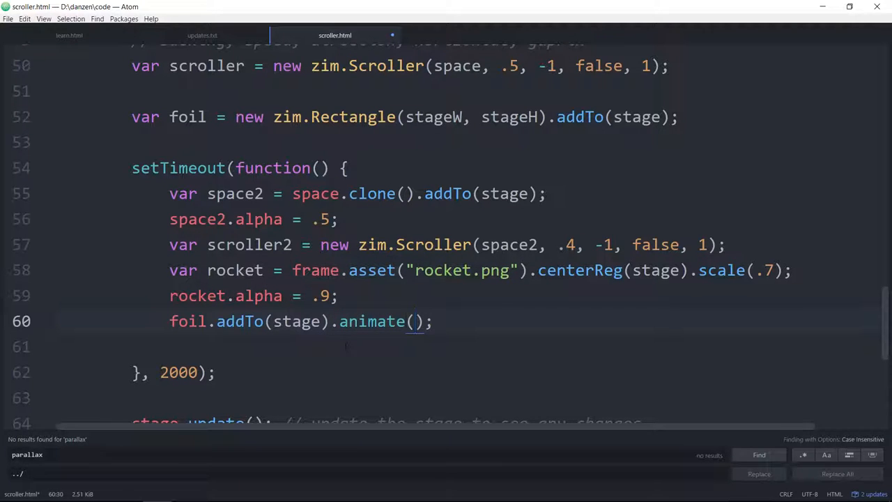
type("{}")
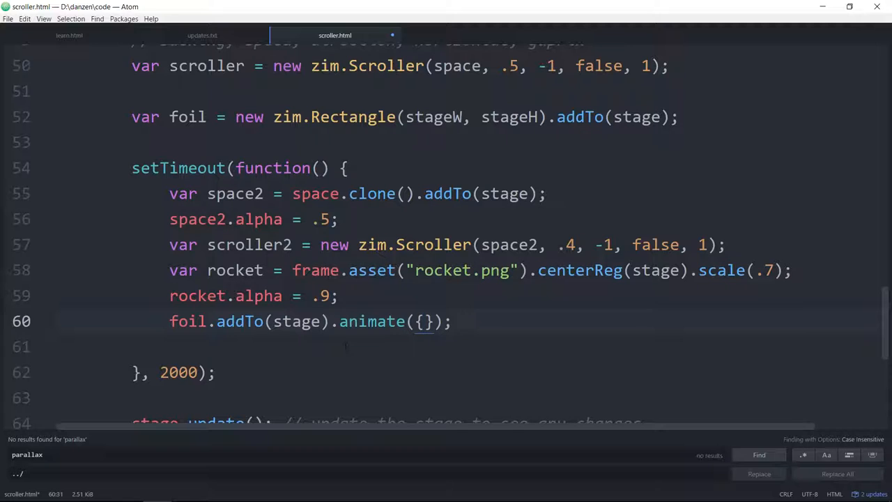
type("a")
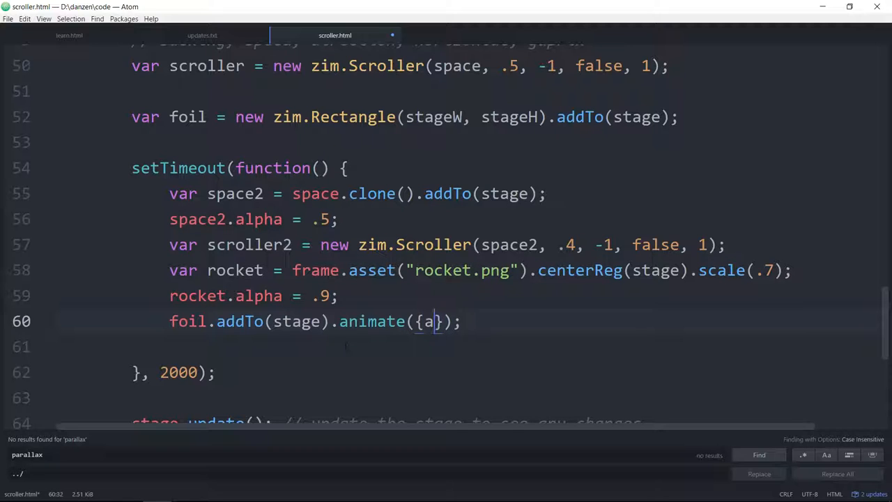
type("lpha:")
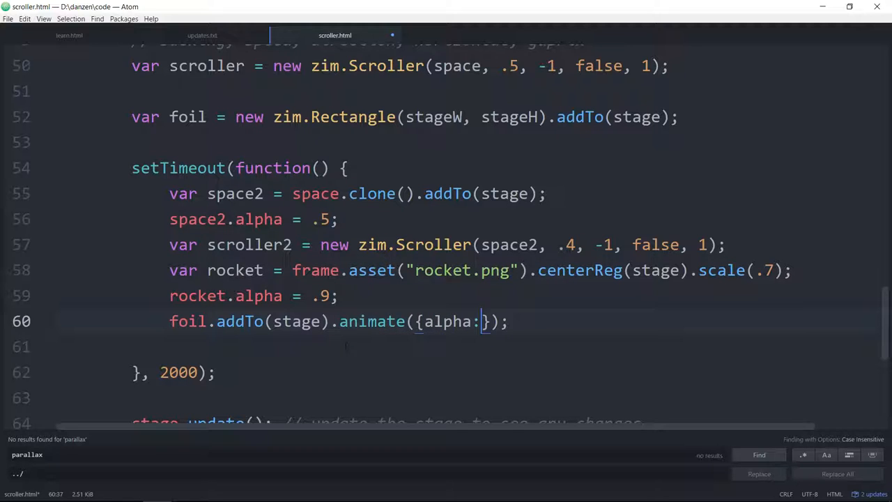
type("0")
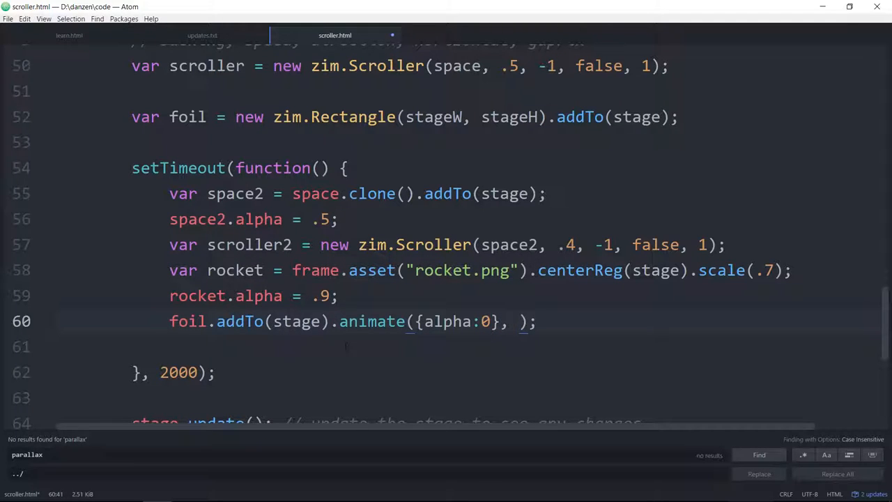
type("50")
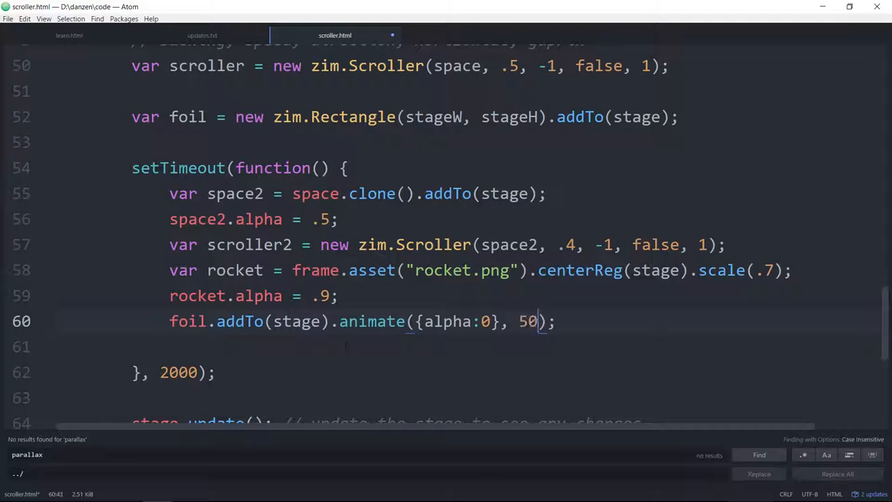
type("00")
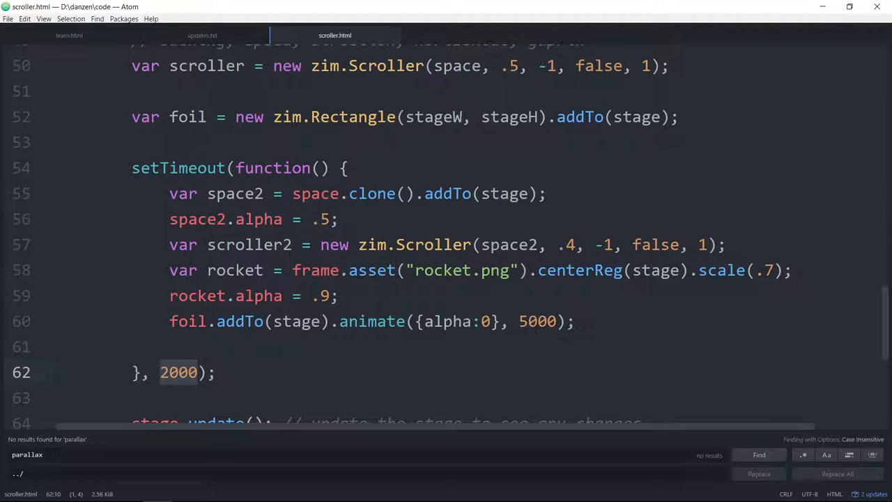
scroll("up", 3)
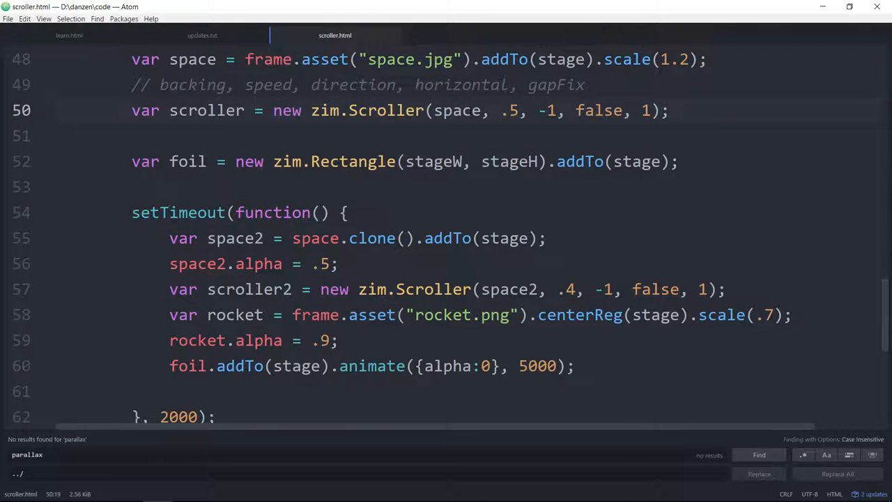
Highlight the layer speeds .5 and .4, then bring up the Firefox preview.
double_click(510, 110)
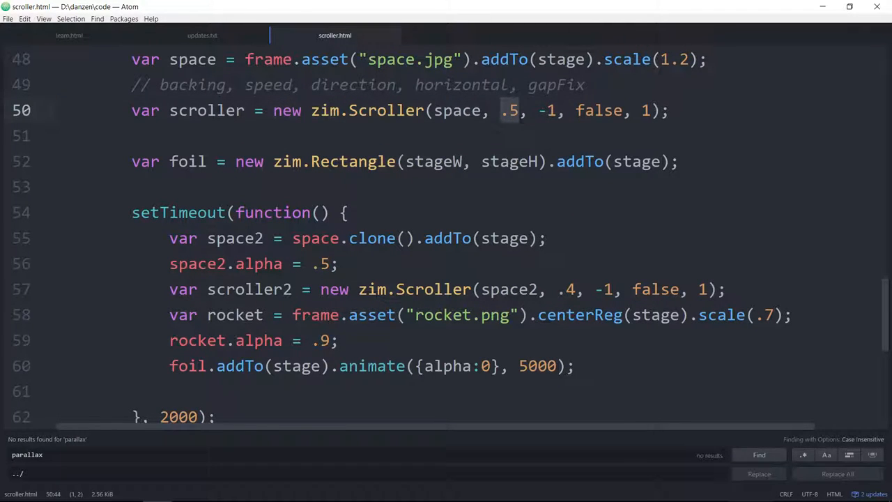
left_click(558, 288)
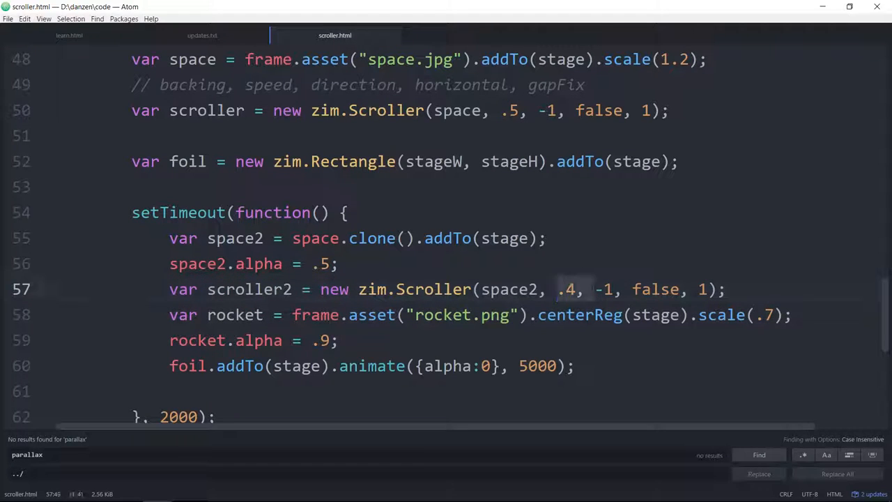
left_click(575, 315)
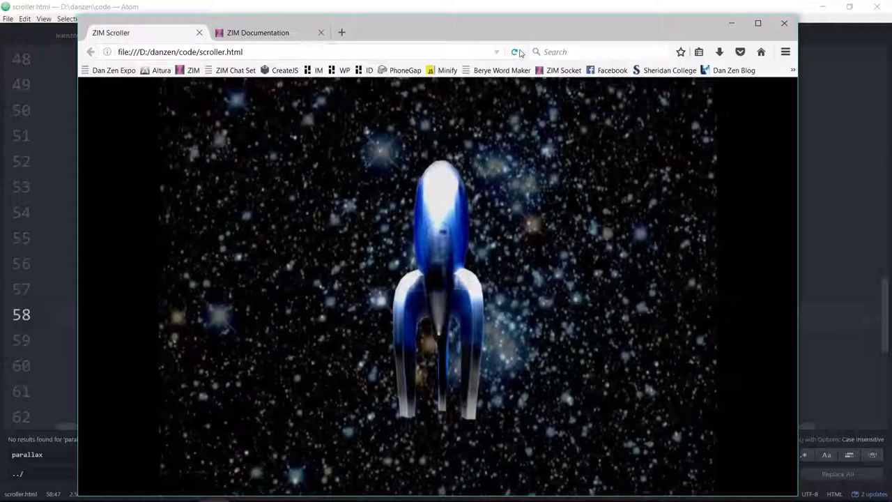
Reload the preview, with main speed .6 and delay 3000, and return to Firefox.
left_click(514, 51)
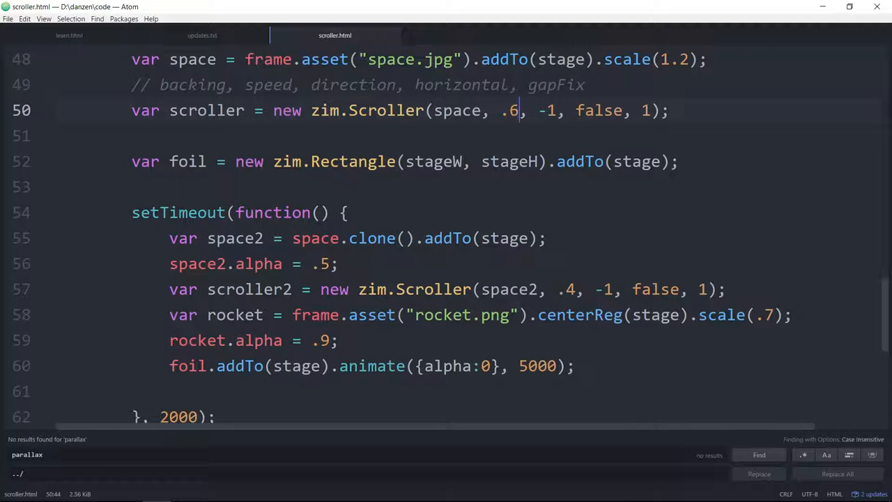
scroll("down", 3)
type("3")
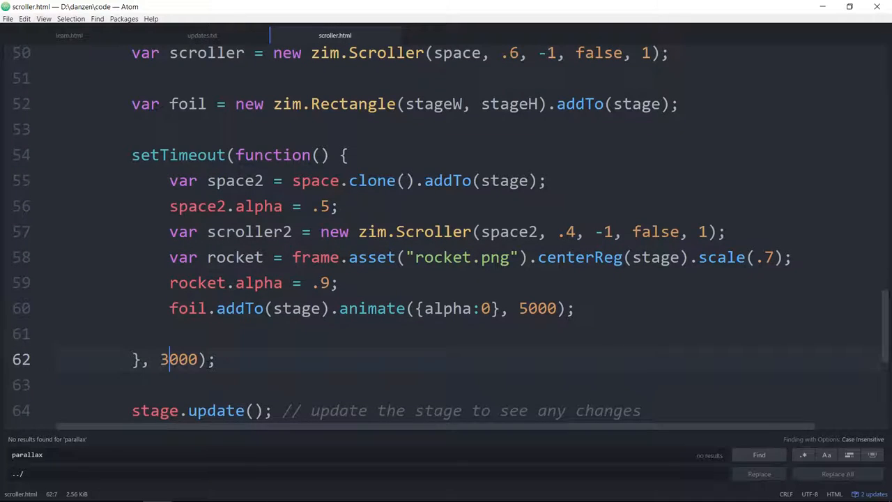
left_click(215, 491)
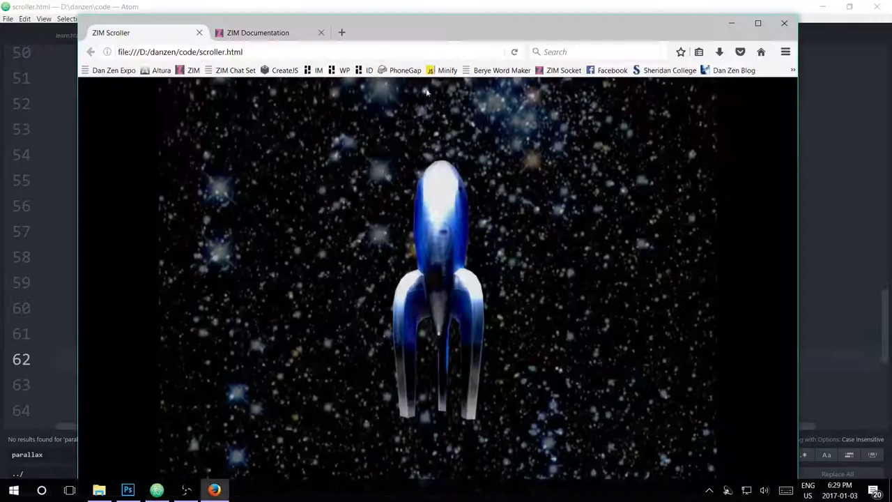